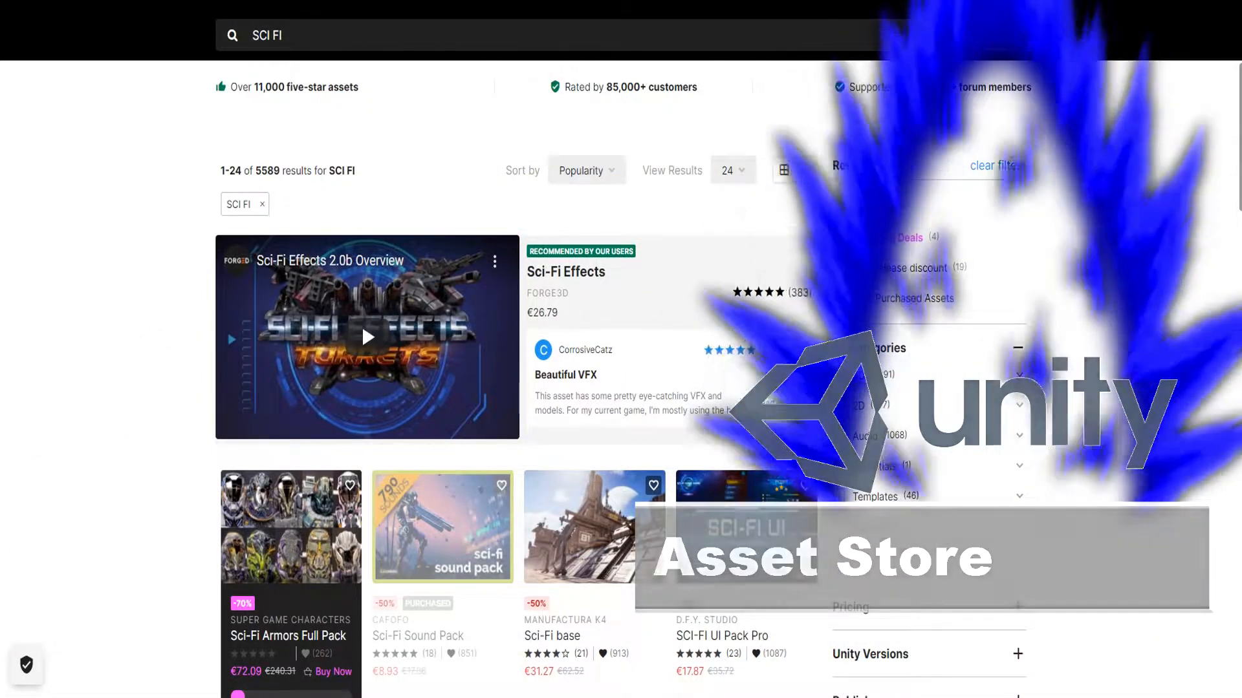
- Scroll the constraint panel and reposition the view around the sun sphere
{"action": "scroll", "scroll_direction": "down", "scroll_amount": 3}
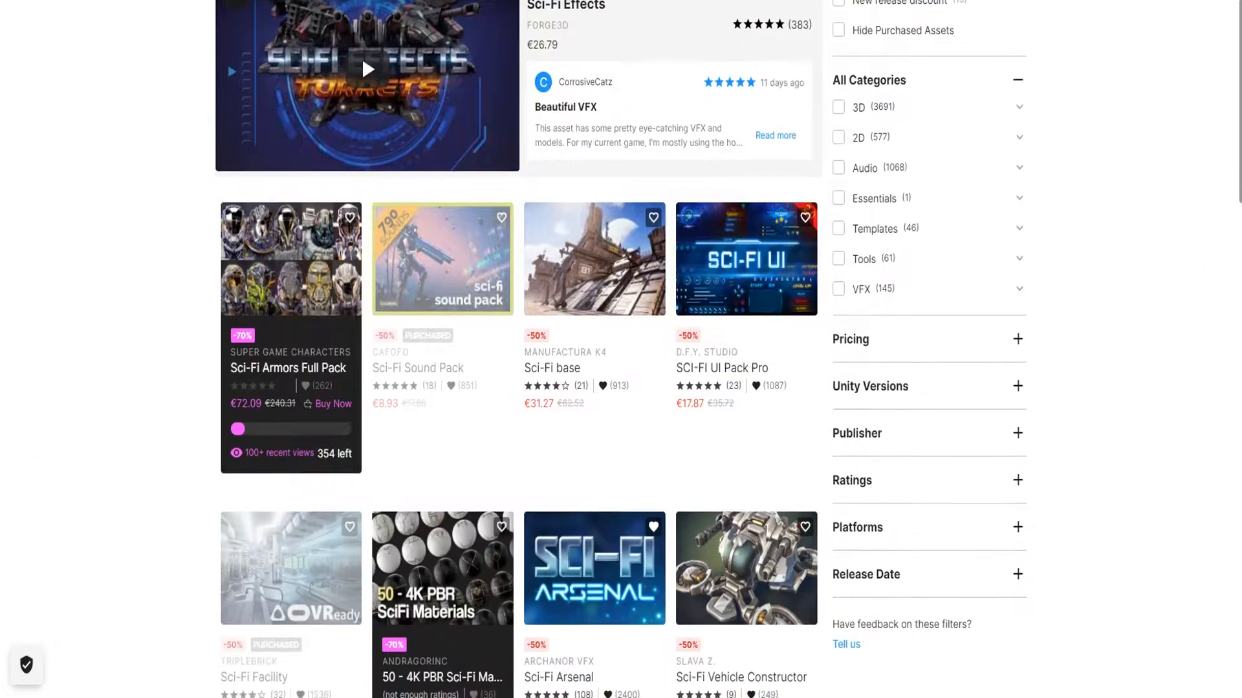
{"action": "scroll", "scroll_direction": "down", "scroll_amount": 3}
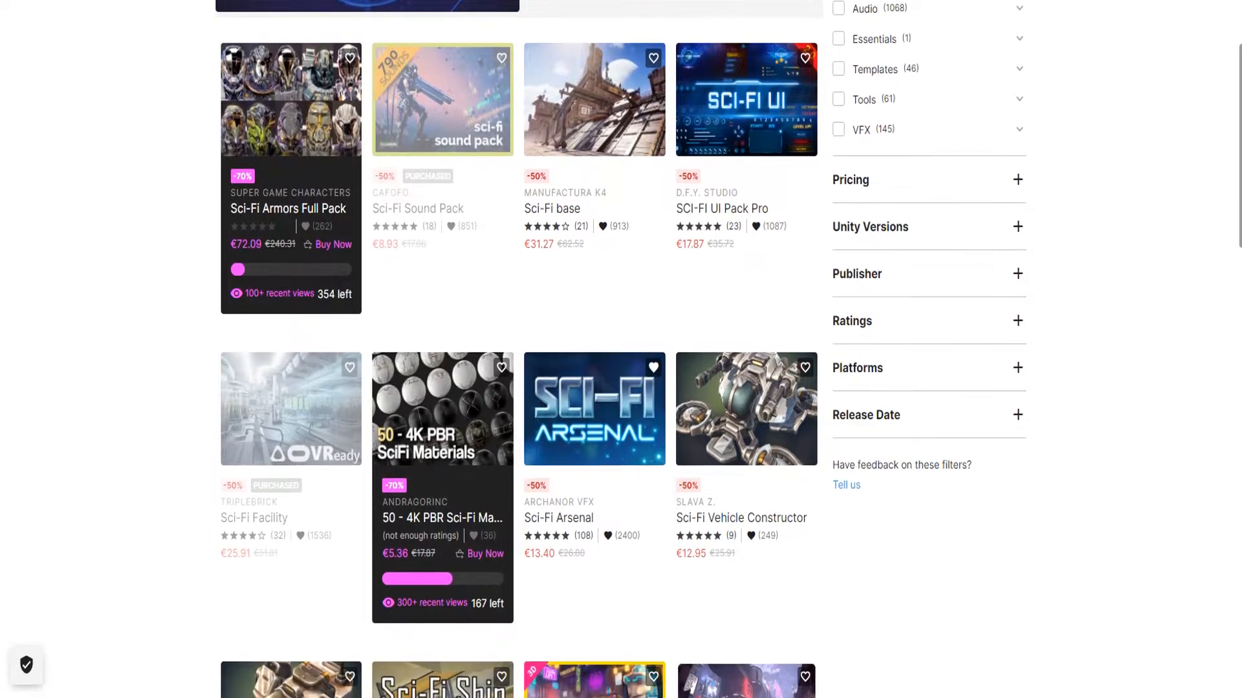
{"action": "scroll", "scroll_direction": "down", "scroll_amount": 3}
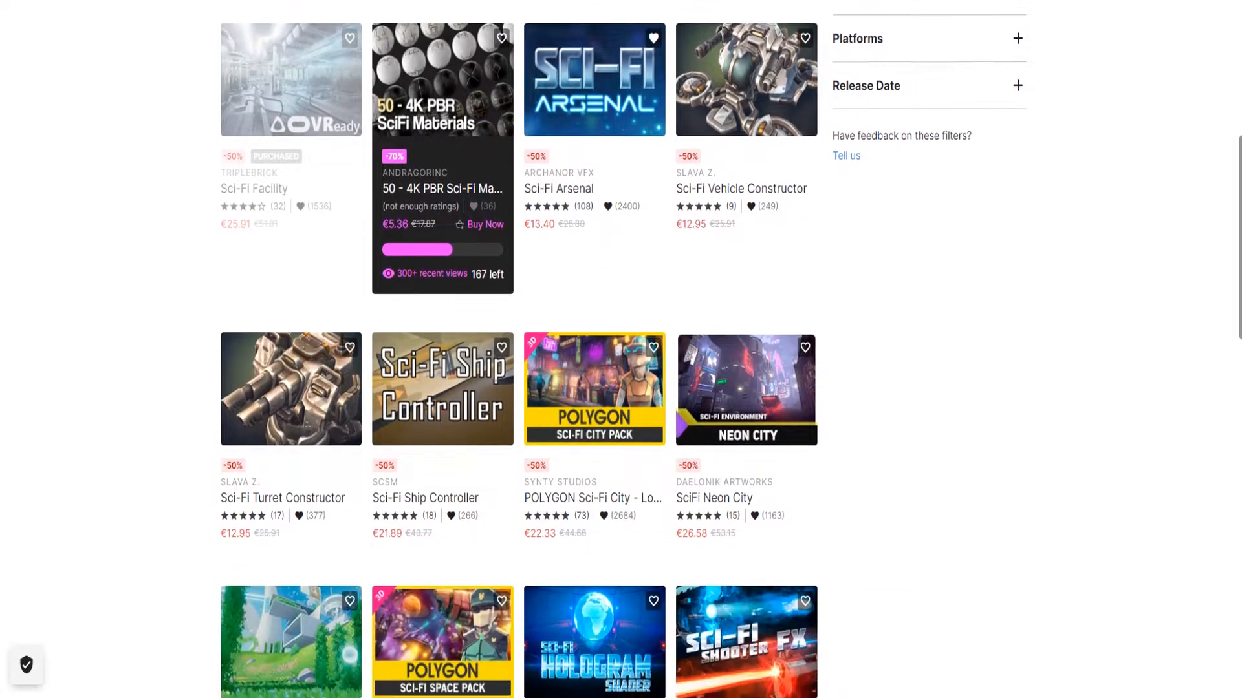
{"action": "scroll", "scroll_direction": "down", "scroll_amount": 3}
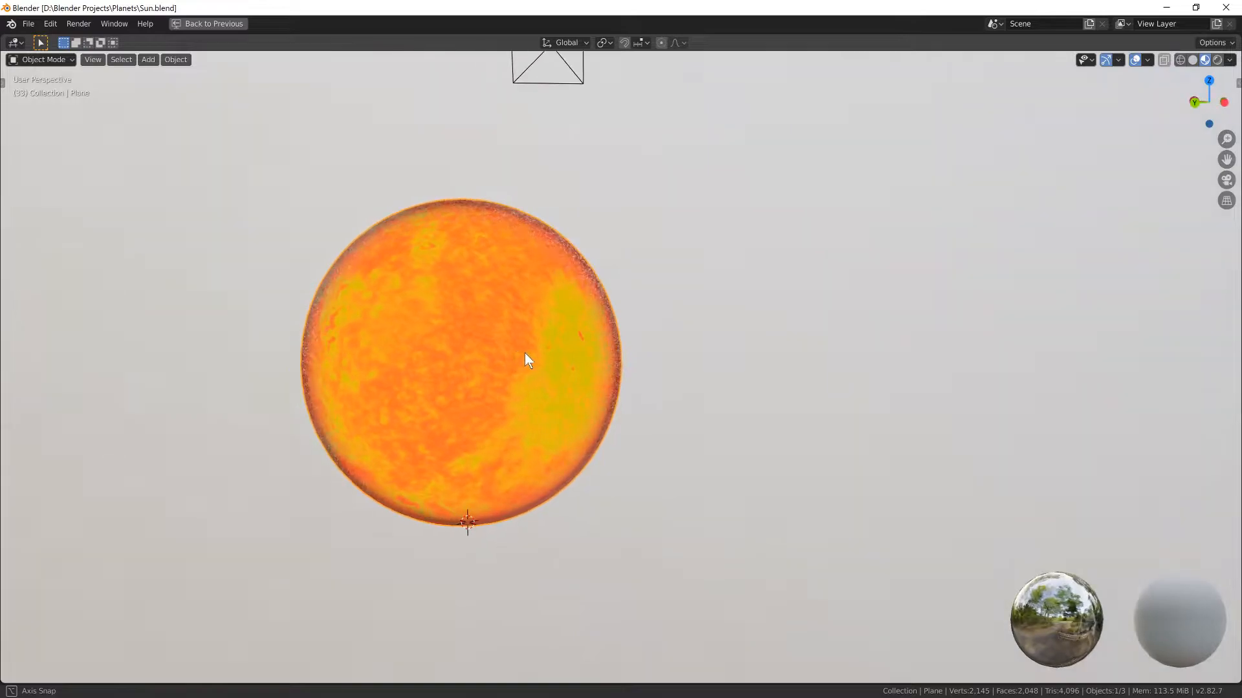
{"action": "left_click_drag", "start_coordinate": [528, 361], "coordinate": [518, 433]}
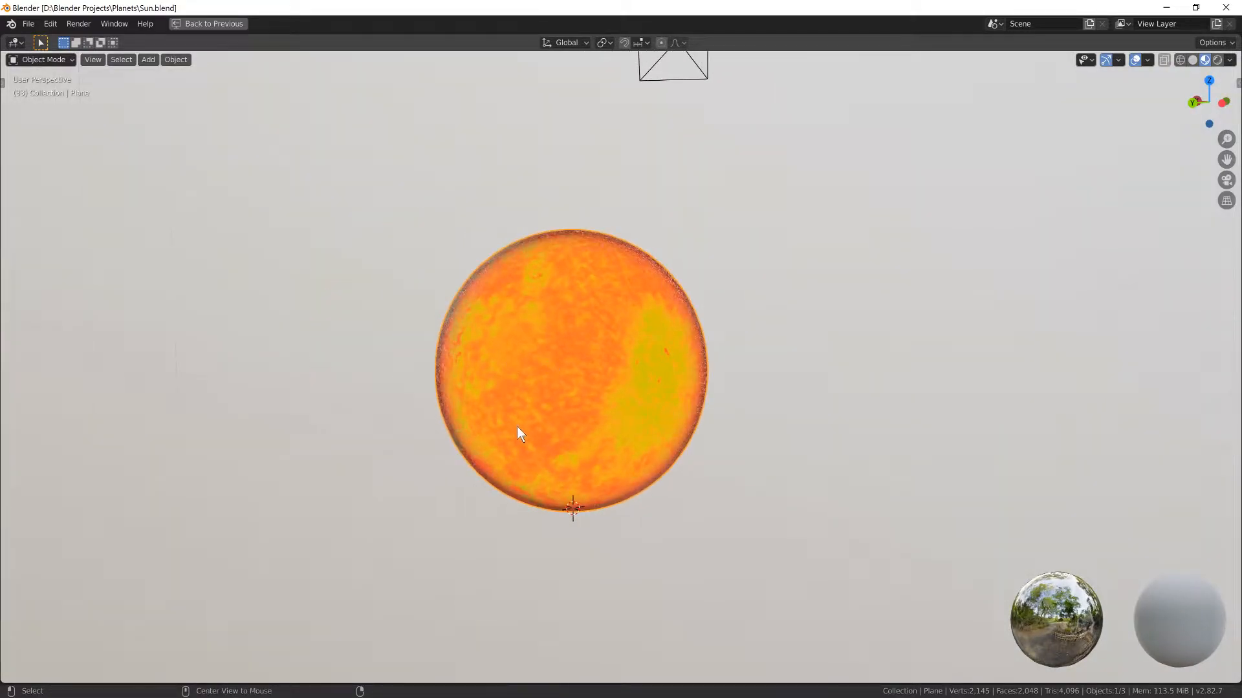
{"action": "left_click_drag", "start_coordinate": [519, 434], "coordinate": [661, 434]}
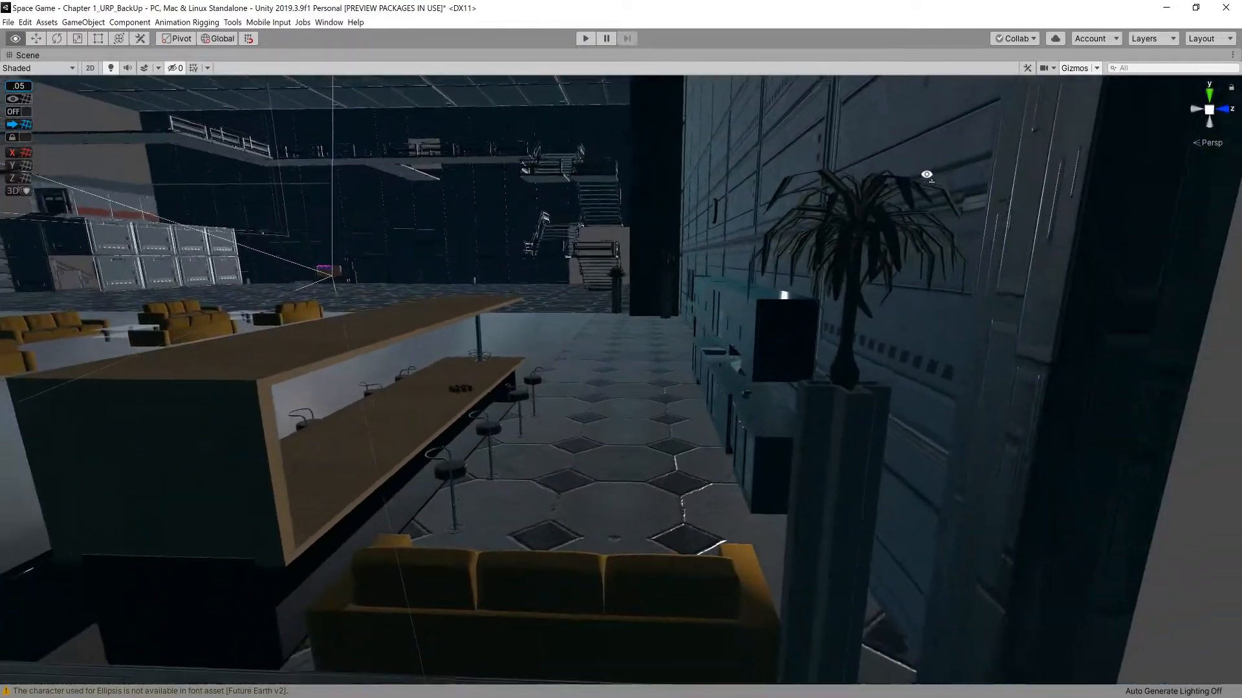
- Add an IK bone constraint to the forearm with target armature and bone, then rotate the arm bones
{"action": "left_click", "coordinate": [585, 38]}
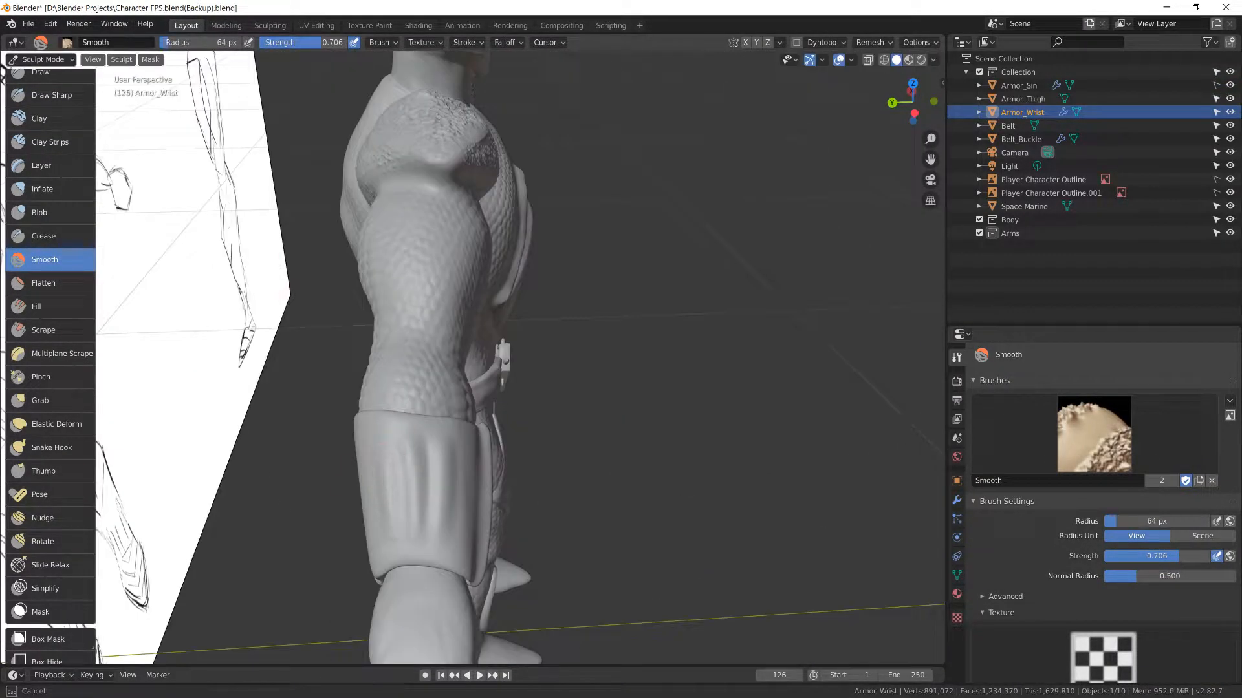
{"action": "left_click", "coordinate": [316, 24]}
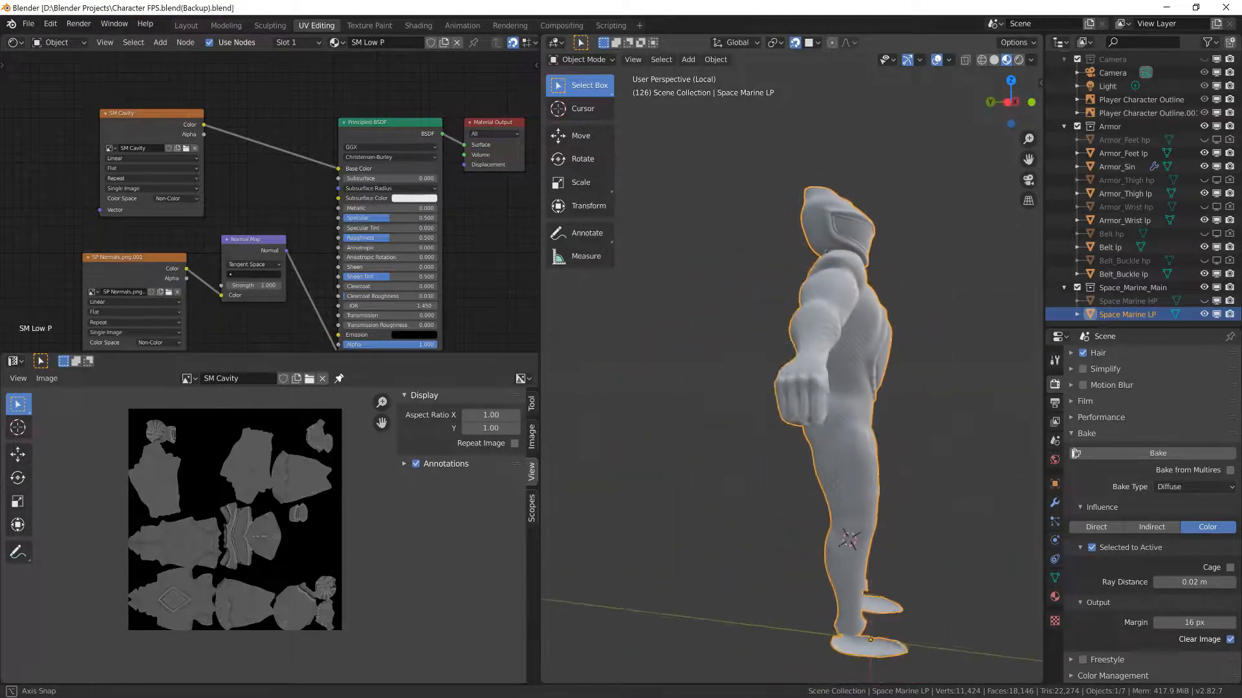
{"action": "left_click", "coordinate": [228, 31]}
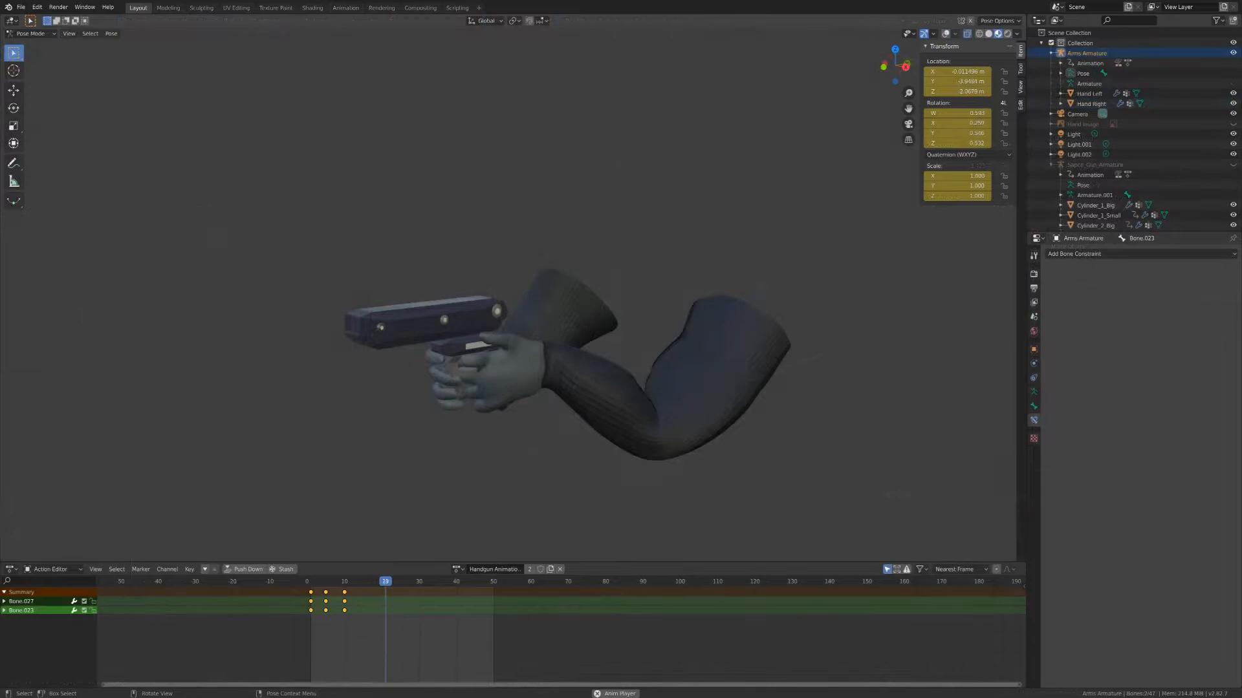
{"action": "left_click", "coordinate": [348, 581]}
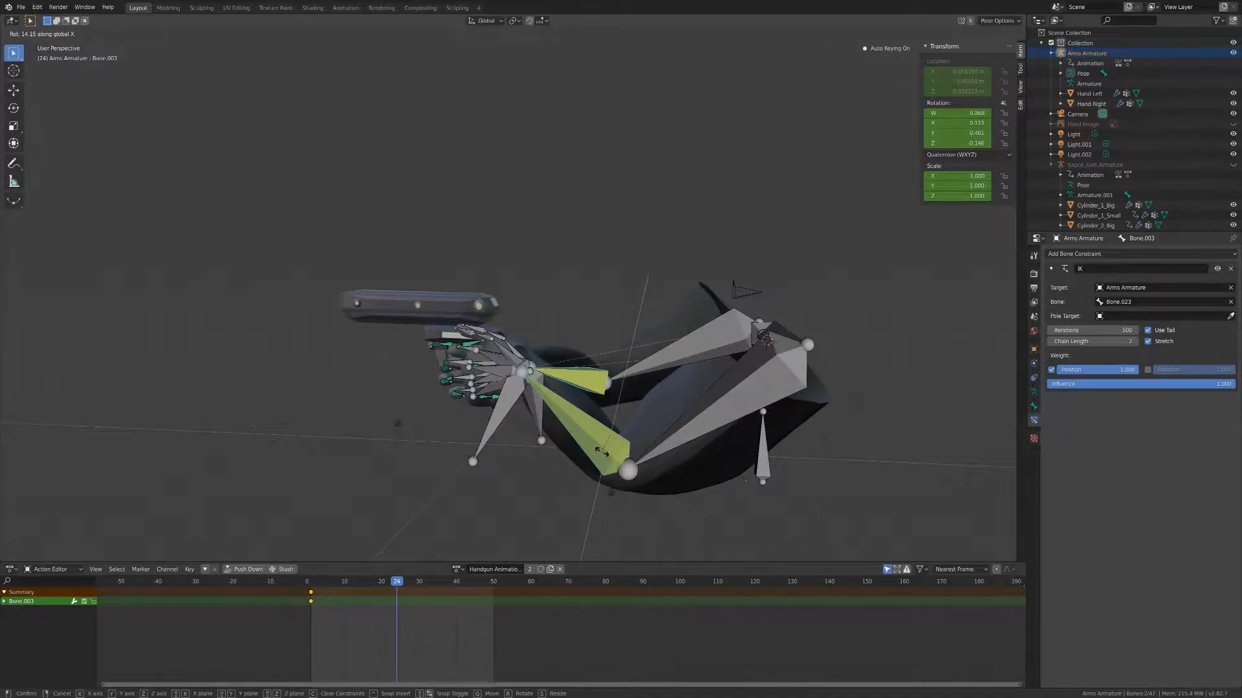
{"action": "left_click", "coordinate": [606, 453]}
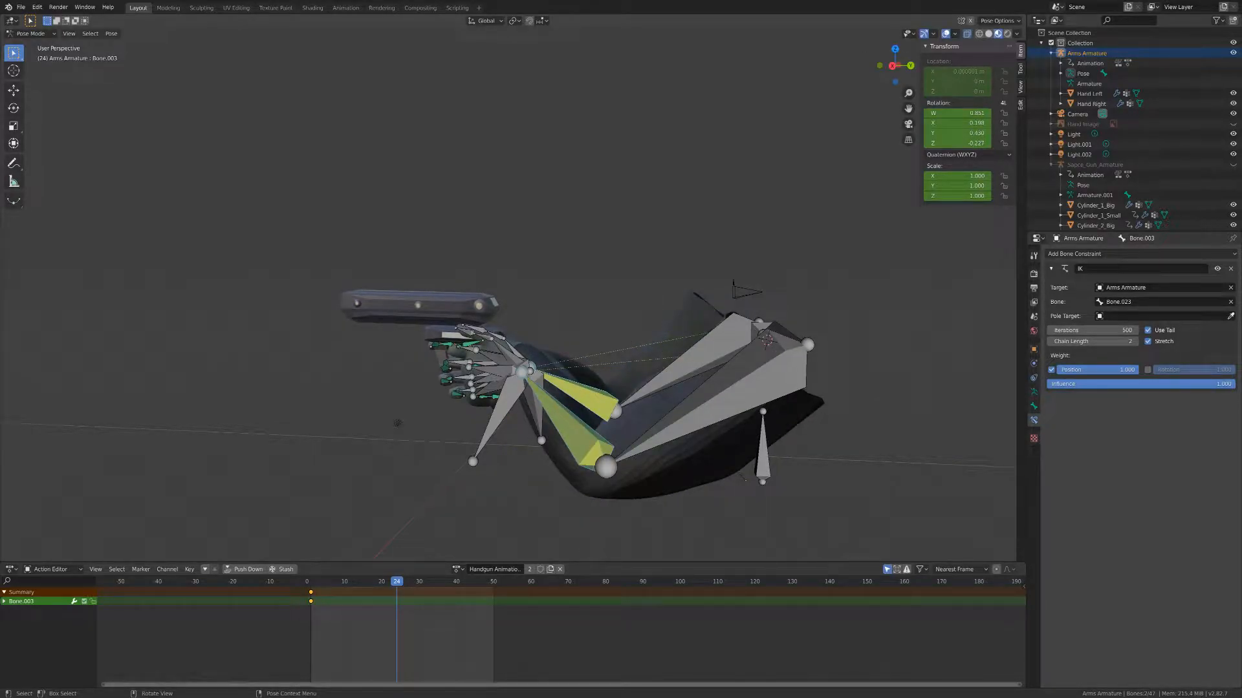
{"action": "left_click", "coordinate": [497, 682]}
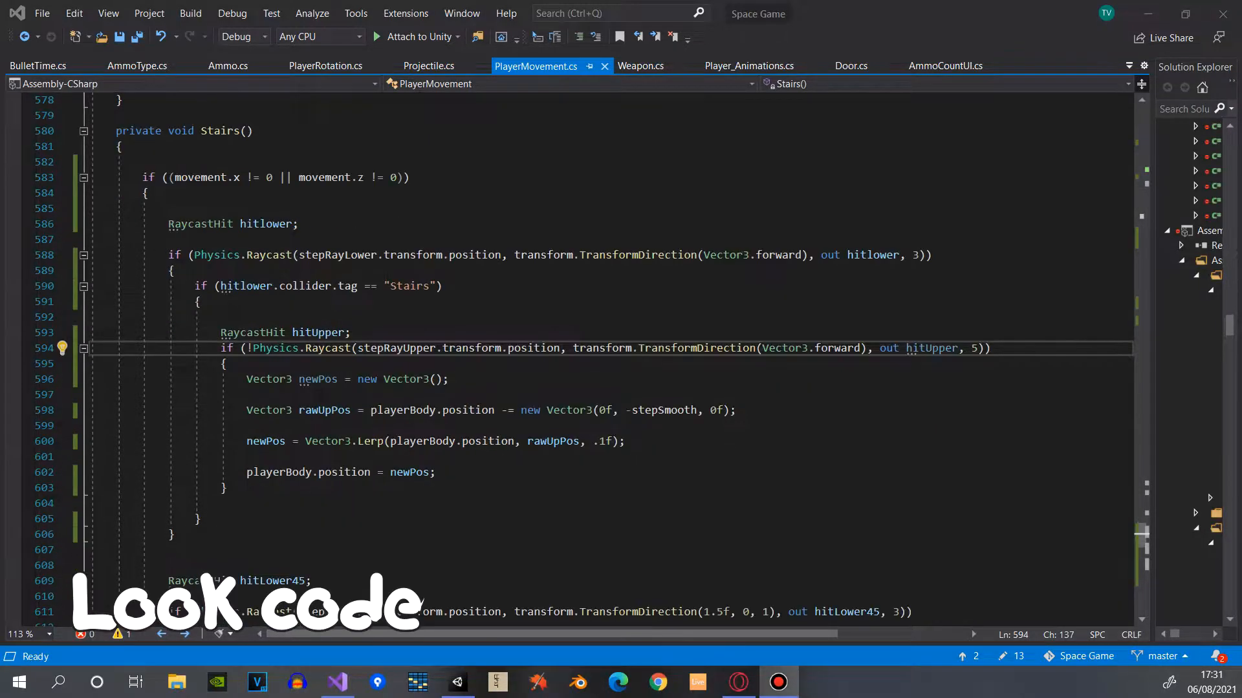
{"action": "scroll", "scroll_direction": "down", "scroll_amount": 3}
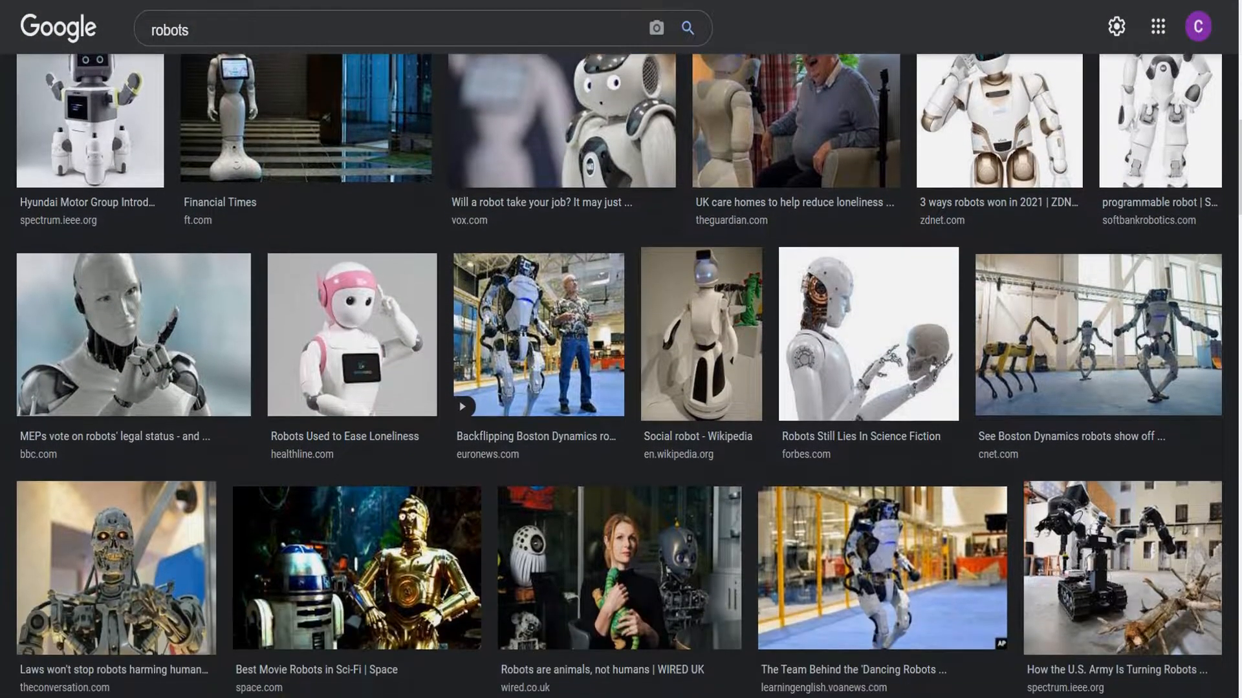
{"action": "scroll", "scroll_direction": "down", "scroll_amount": 3}
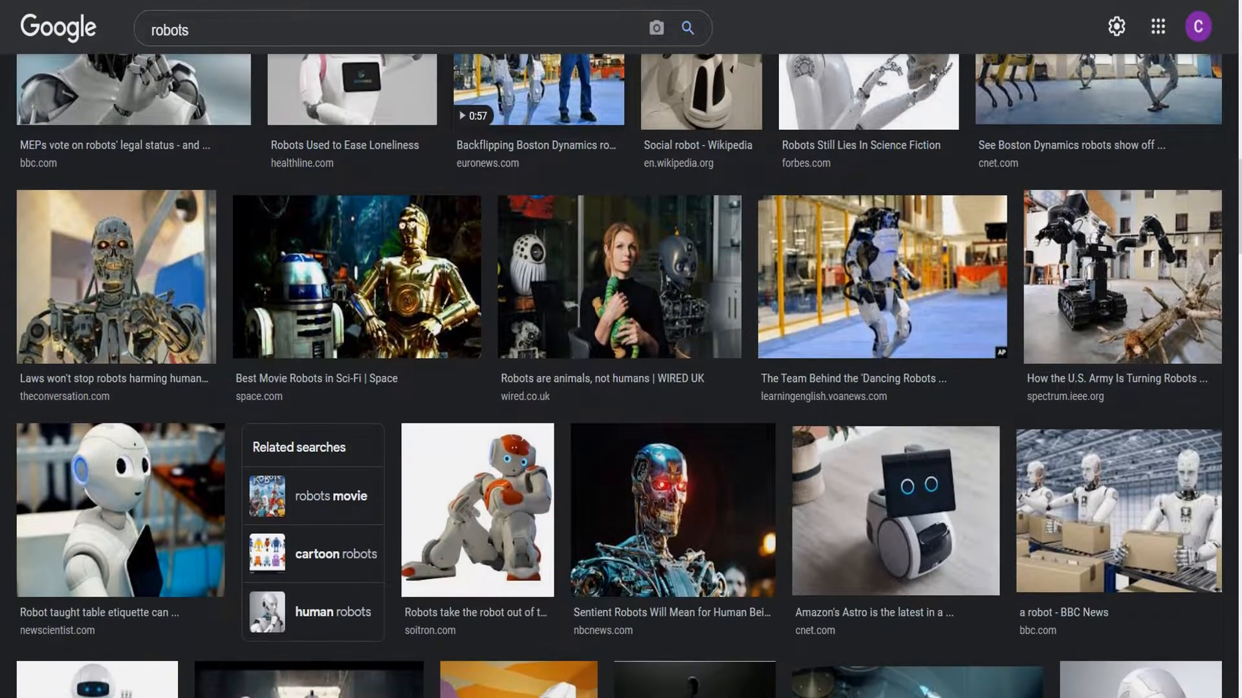
{"action": "scroll", "scroll_direction": "down", "scroll_amount": 3}
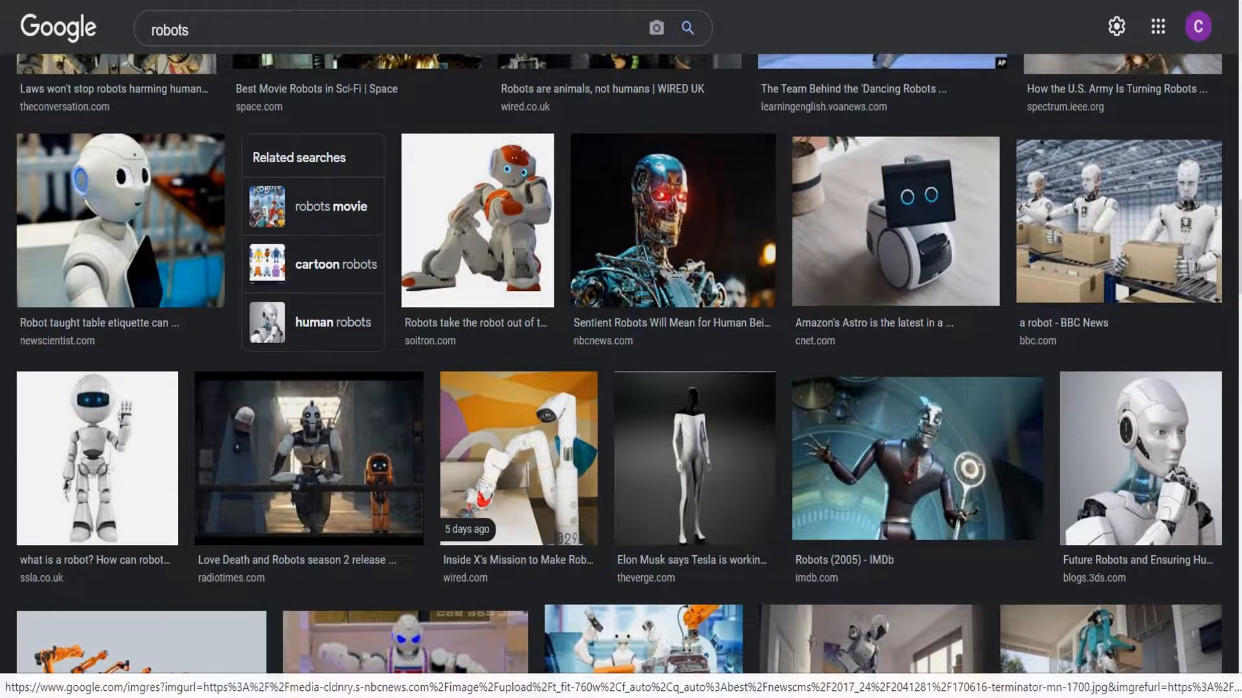
{"action": "scroll", "scroll_direction": "down", "scroll_amount": 3}
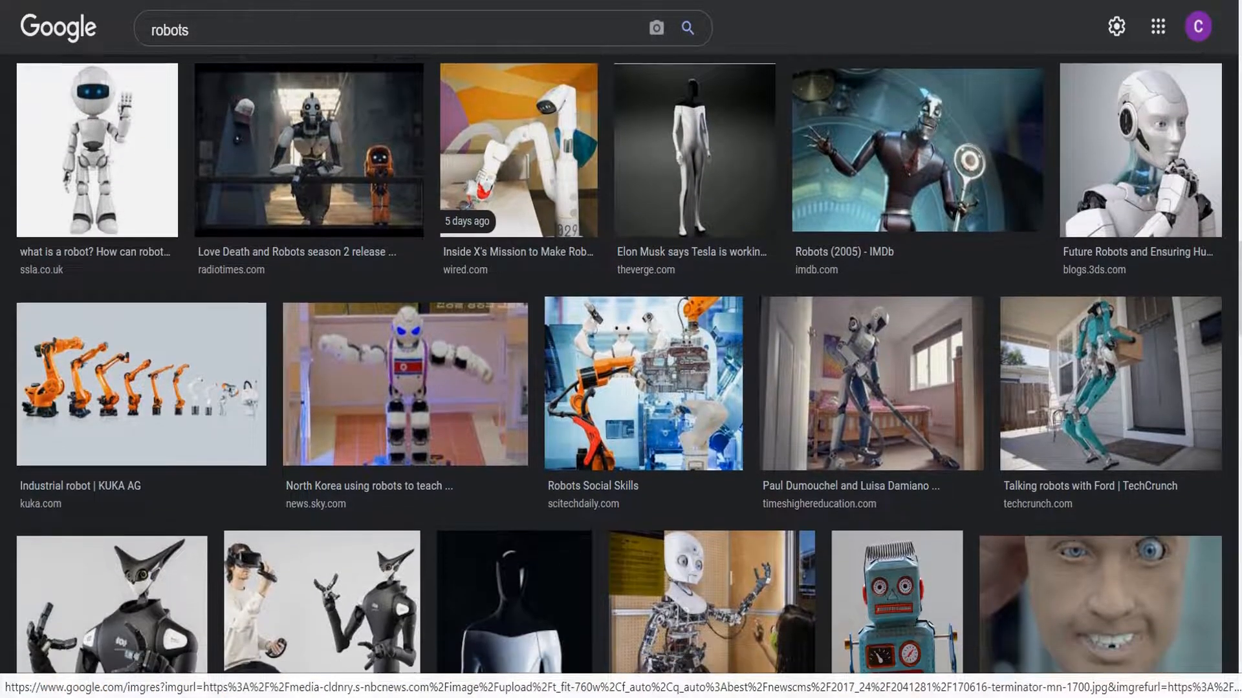
{"action": "scroll", "scroll_direction": "down", "scroll_amount": 3}
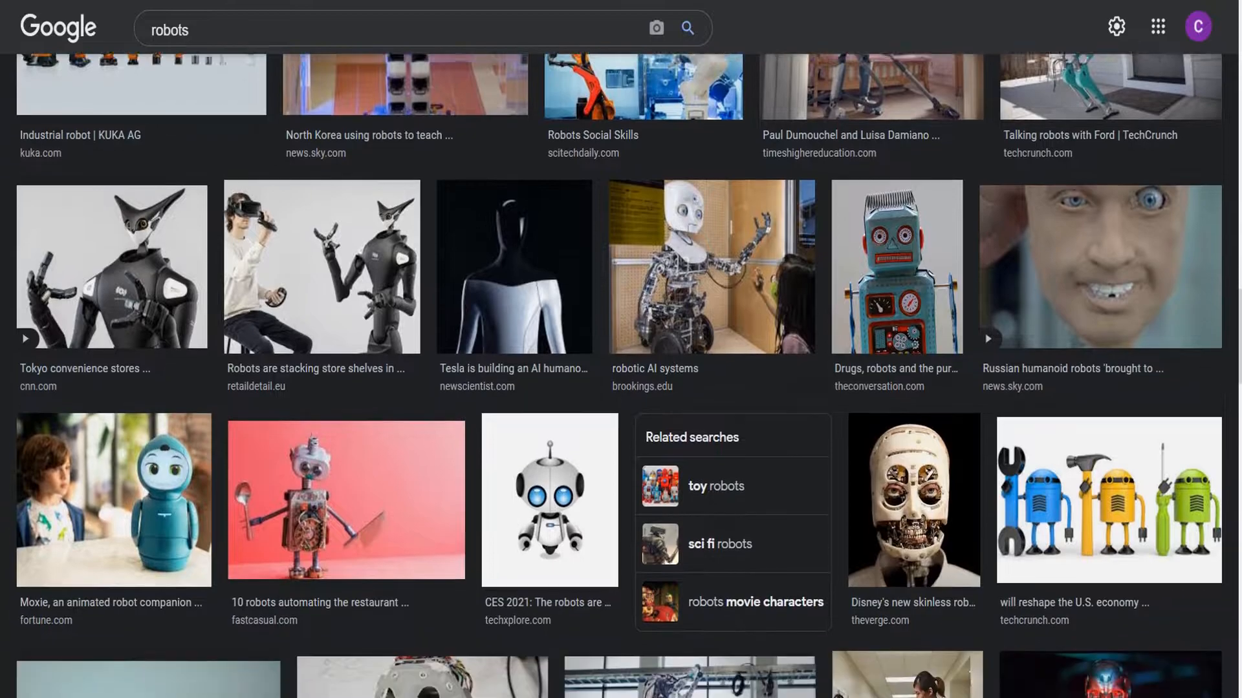
{"action": "scroll", "scroll_direction": "down", "scroll_amount": 3}
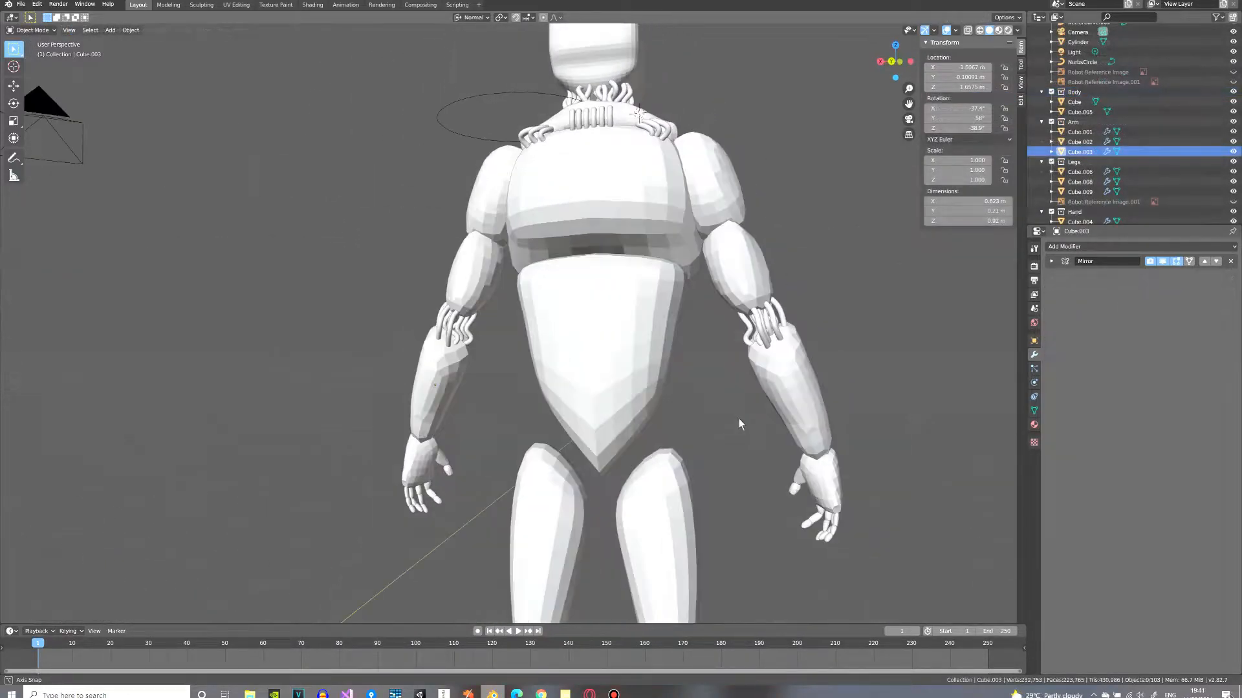
- Sculpt surface detail onto the joined droid torso with the SculptDraw brush
{"action": "left_click_drag", "start_coordinate": [740, 424], "coordinate": [669, 396]}
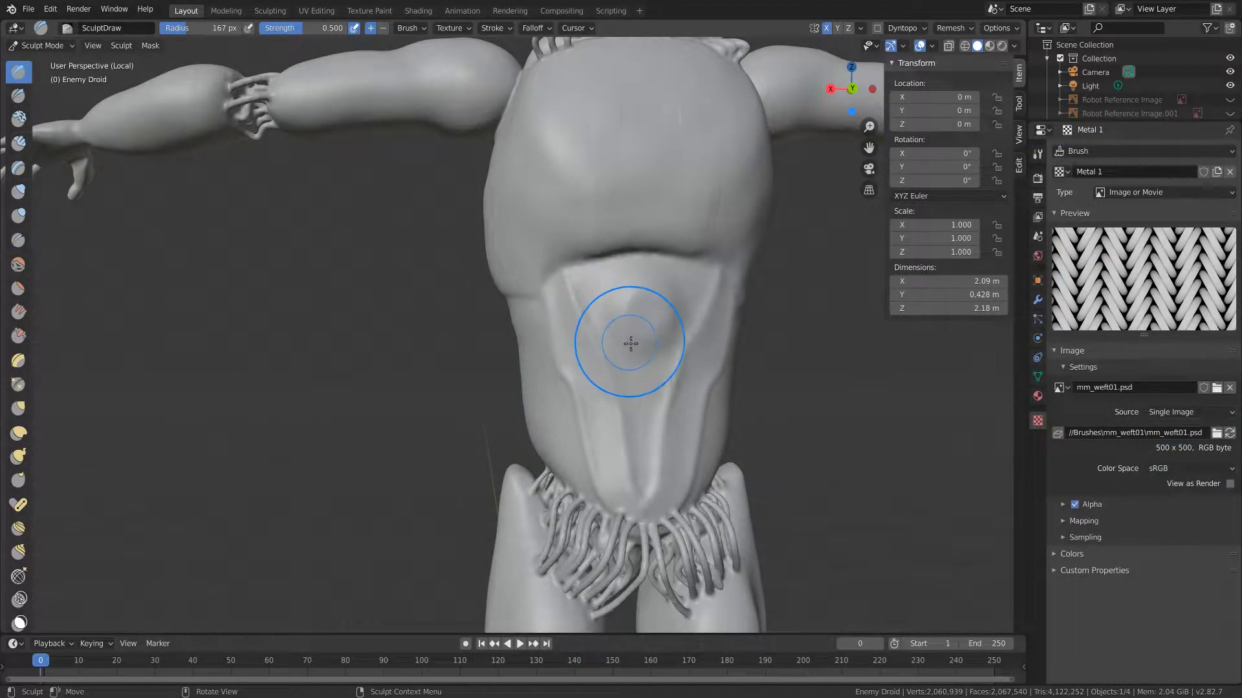
{"action": "left_click_drag", "start_coordinate": [630, 341], "coordinate": [576, 321]}
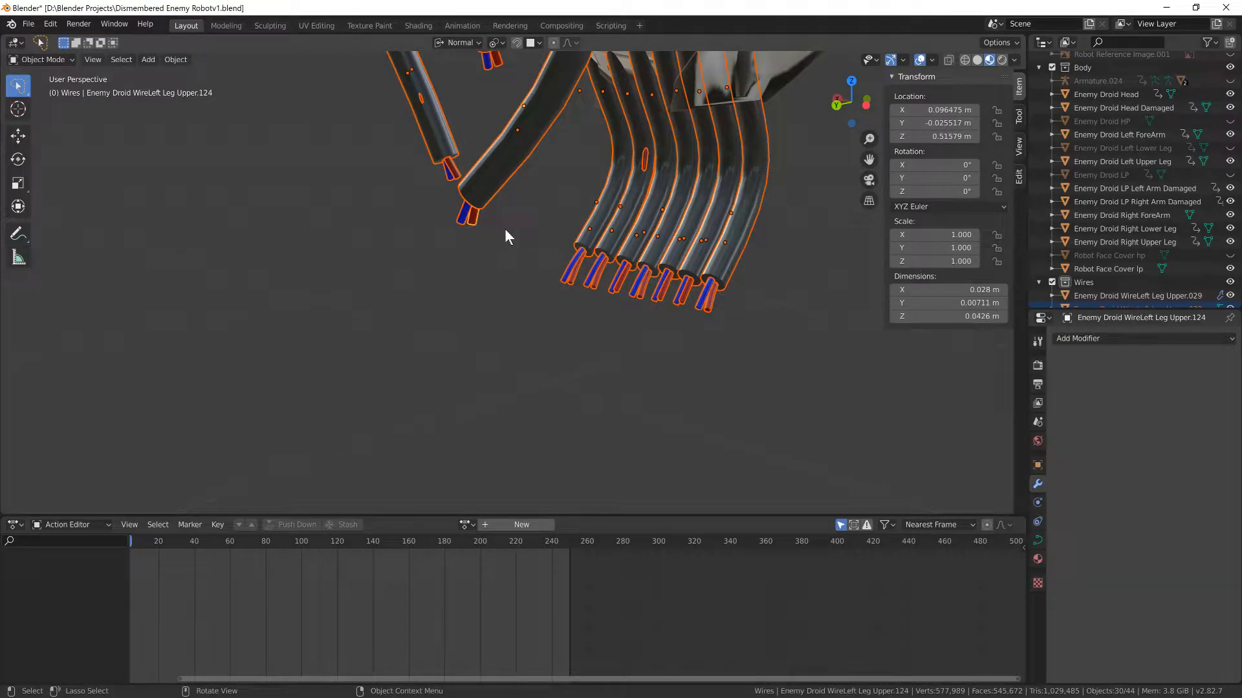
{"action": "mouse_move", "coordinate": [442, 410]}
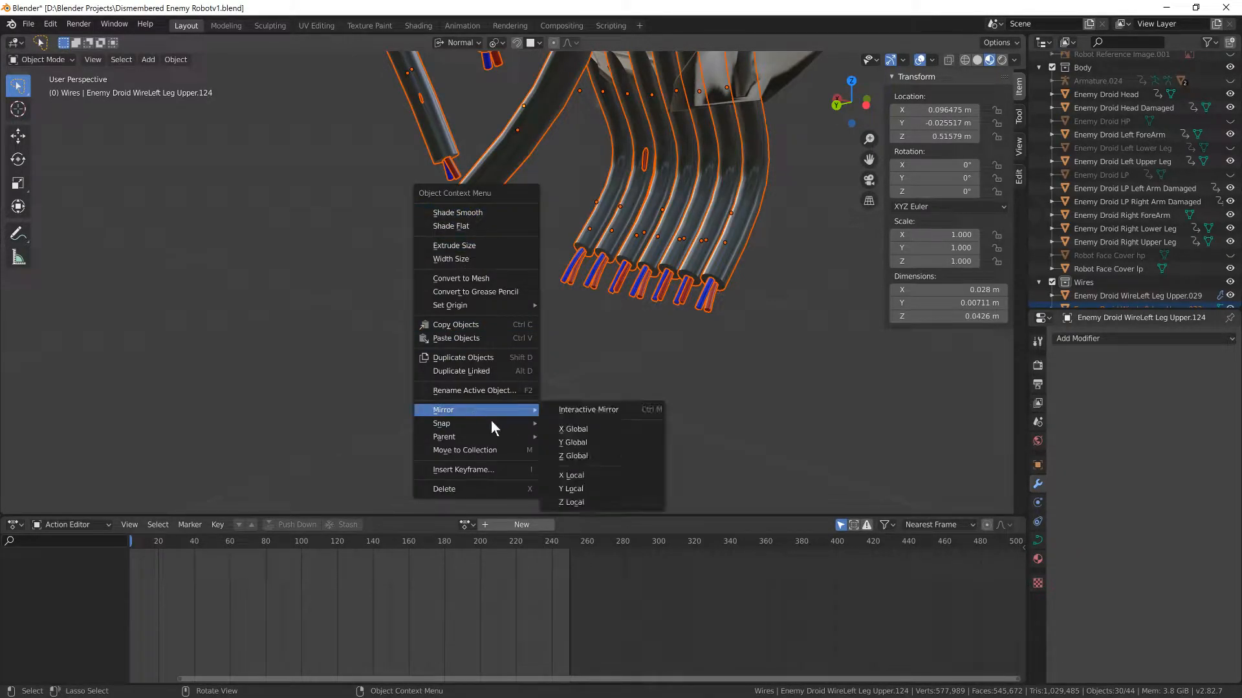
- Mirror the selected upper-leg wire piece across an axis
{"action": "left_click", "coordinate": [176, 59]}
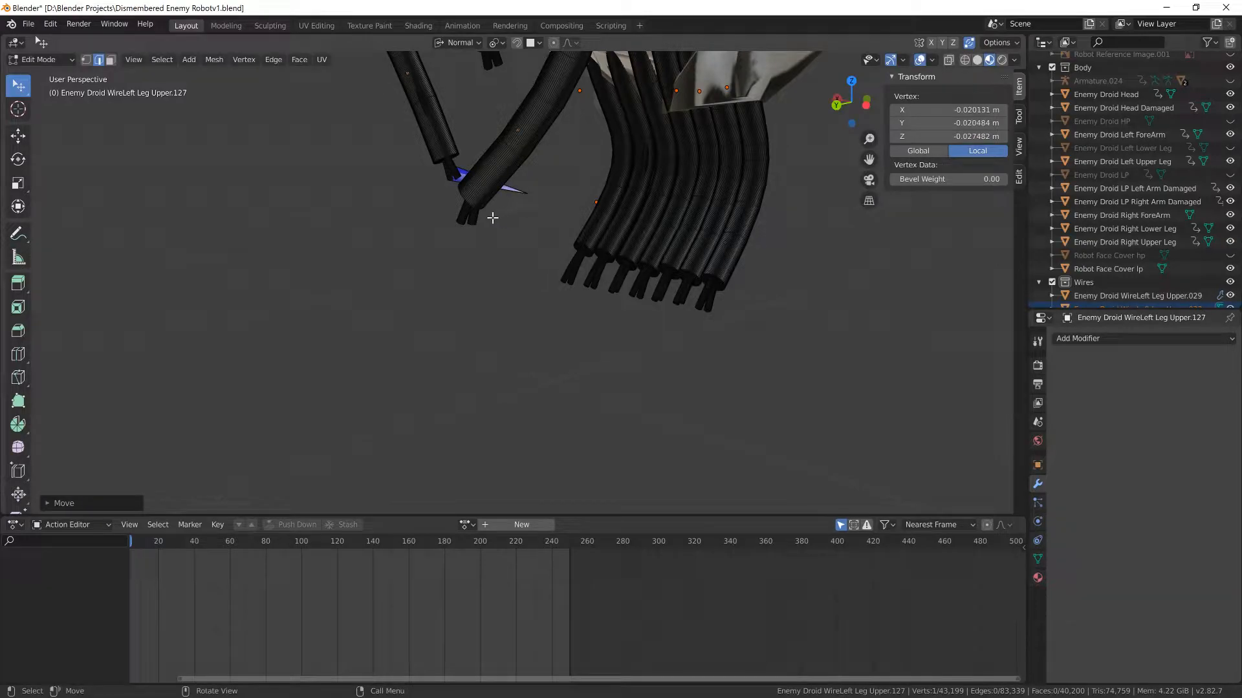
{"action": "mouse_move", "coordinate": [461, 294]}
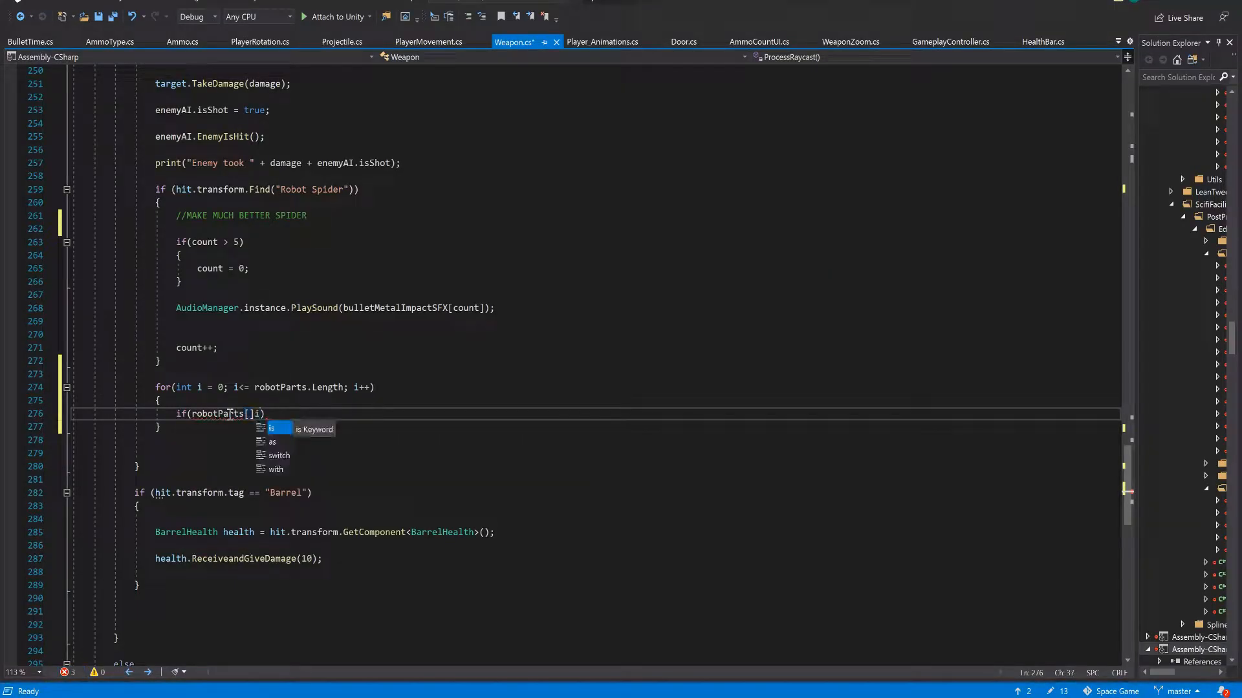
- Add hit.transform.gameObject.AddComponent<Rigidbody>(); inside the robotParts loop in Weapon.cs
{"action": "type", "text": "== hit.collider.name"}
{"action": "type", "text": "hit.transform.gameObject.AddComponent(Rigid"}
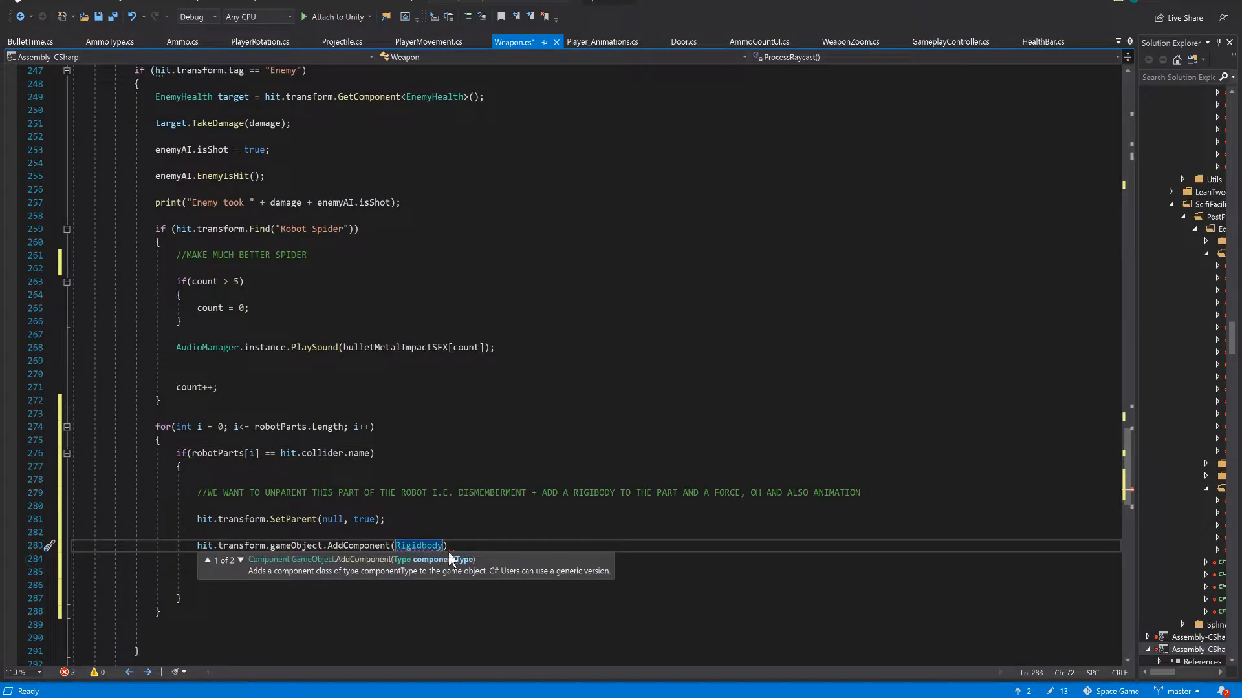
{"action": "type", "text": "body);"}
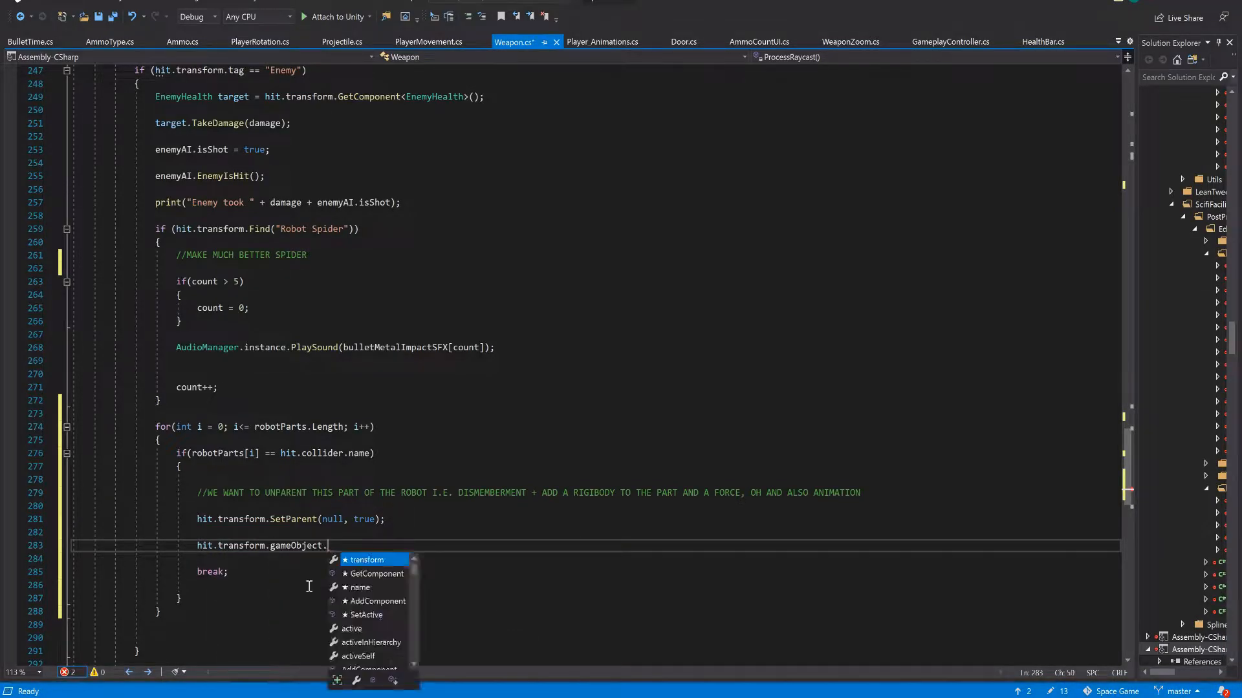
{"action": "type", "text": "AddComponent<Rigidbody>();"}
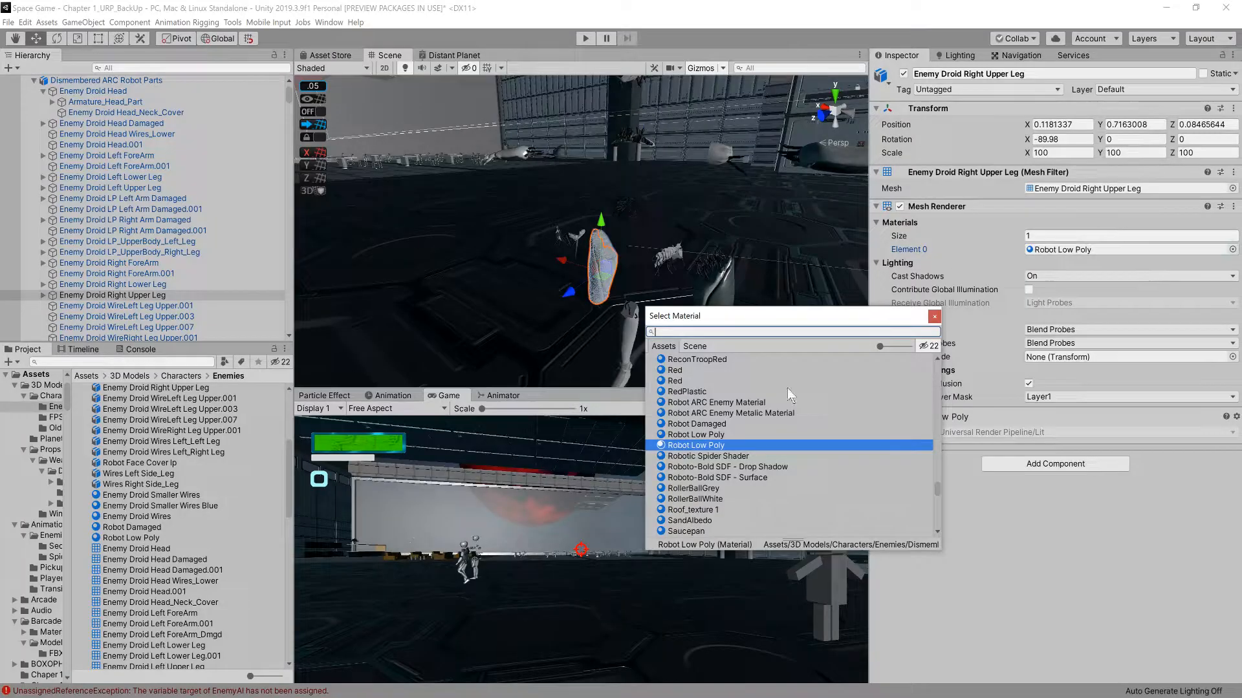
- Assign the Robot Low Poly material to Enemy Droid Right Upper Leg and inspect the dismembered parts group
{"action": "left_click", "coordinate": [715, 402]}
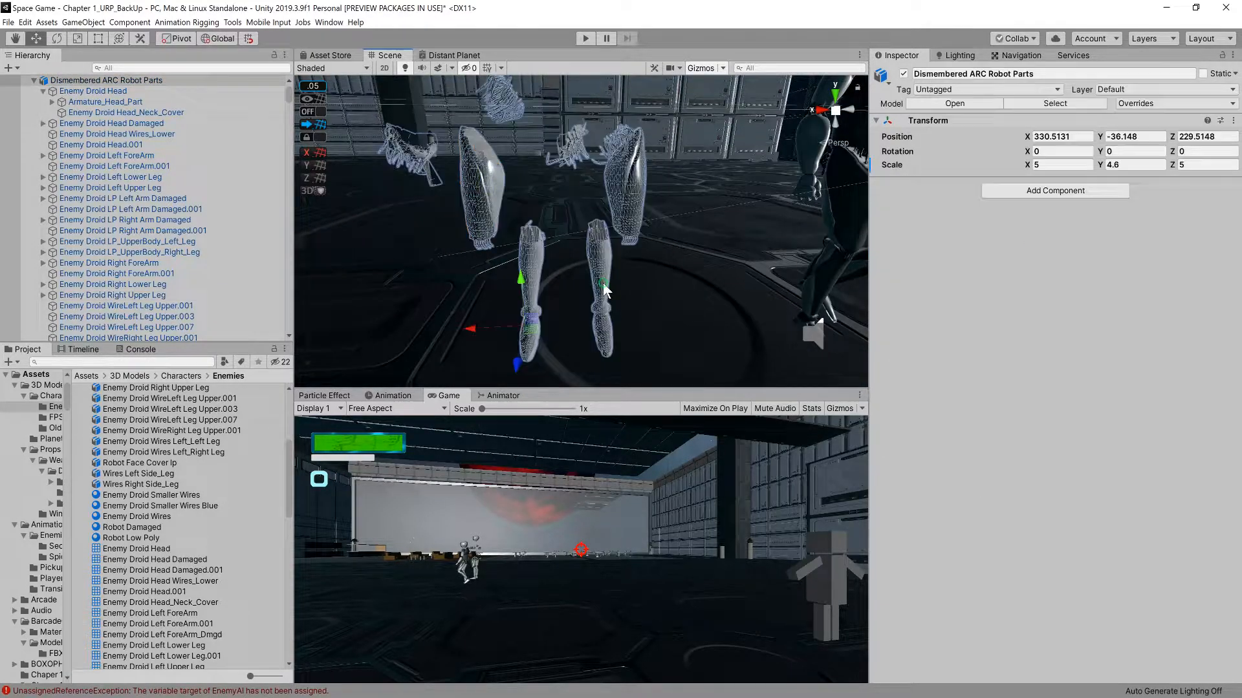
{"action": "left_click", "coordinate": [111, 177]}
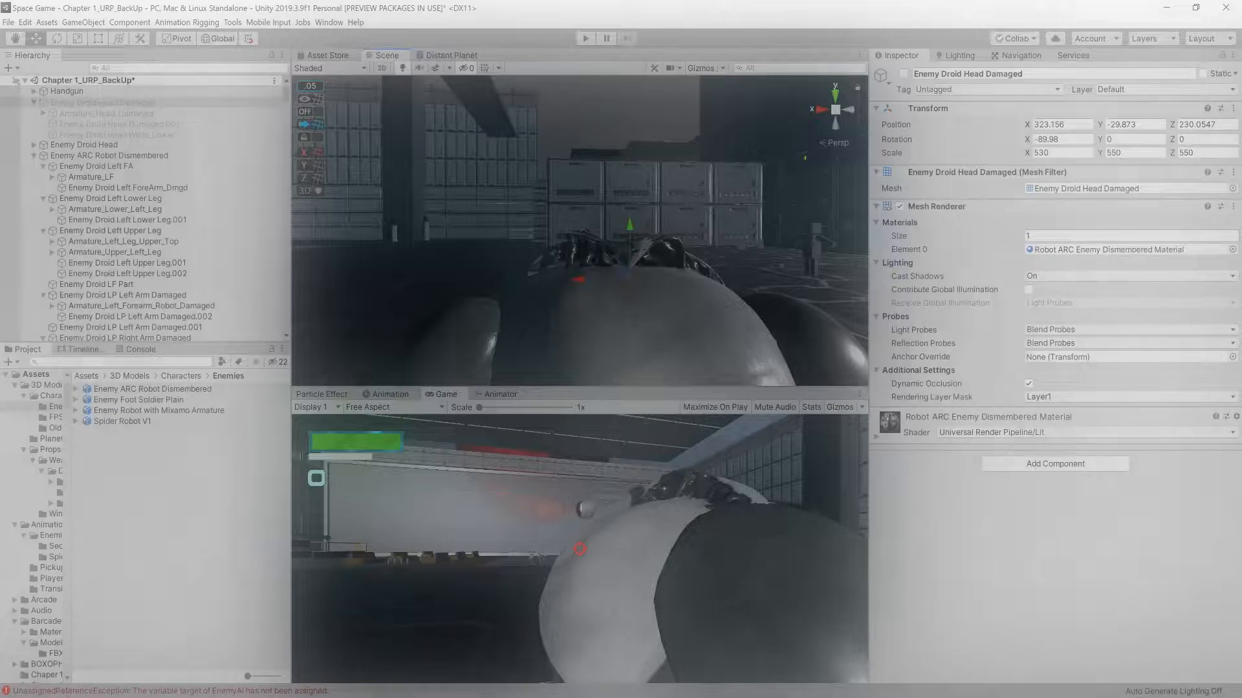
{"action": "left_click", "coordinate": [35, 101]}
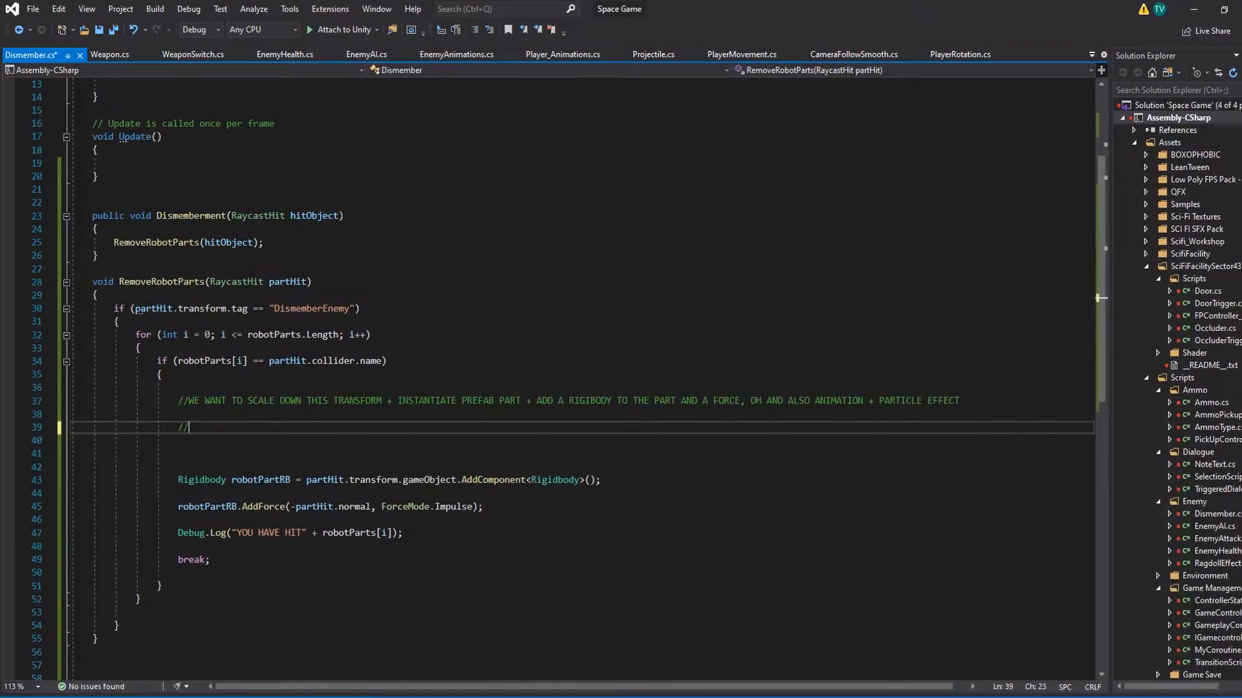
- Write the comment that wires also need rigidbodies and a small force, then switch to Unity
{"action": "type", "text": "WE ALSO N"}
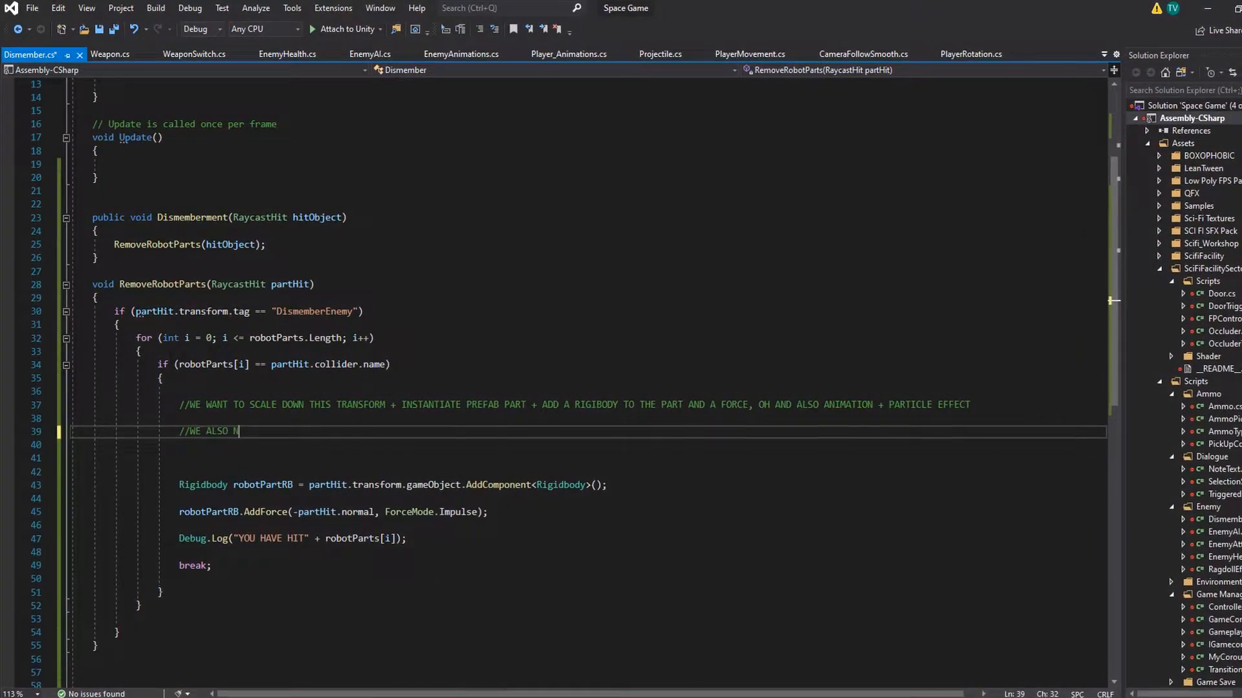
{"action": "type", "text": "EED TO ADD RIGIDBODIES TO THE WIRES AND A SMALL FORCE"}
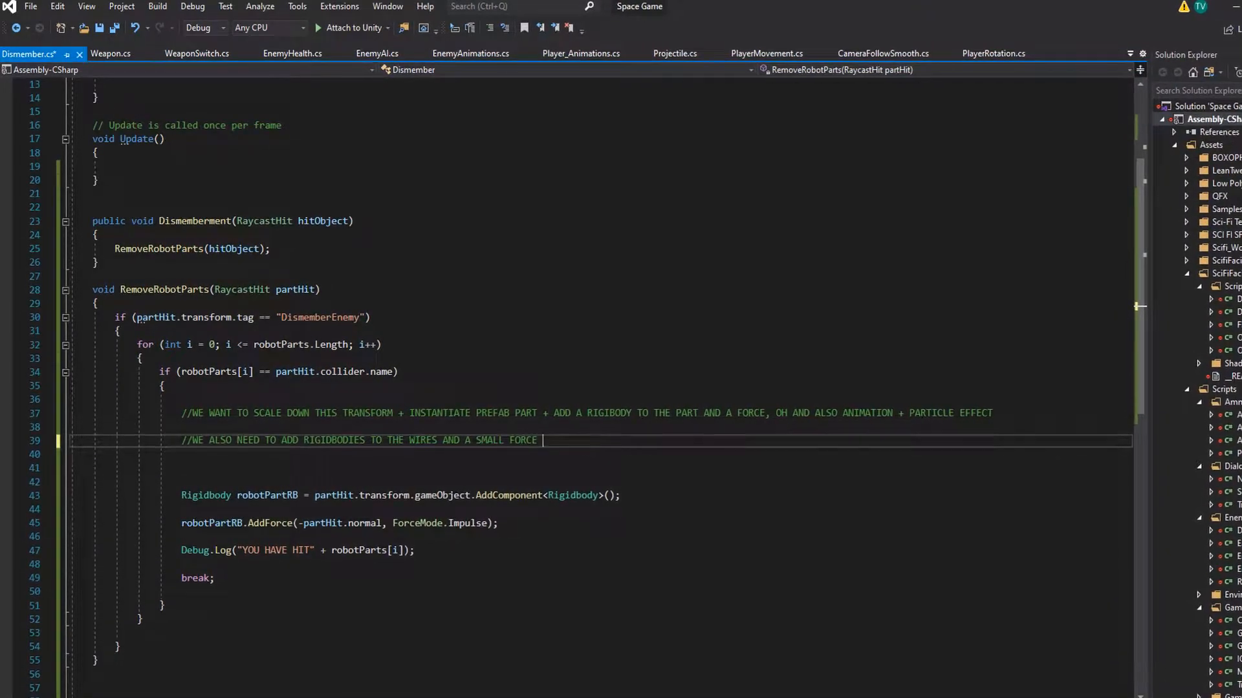
{"action": "key", "text": "alt+tab"}
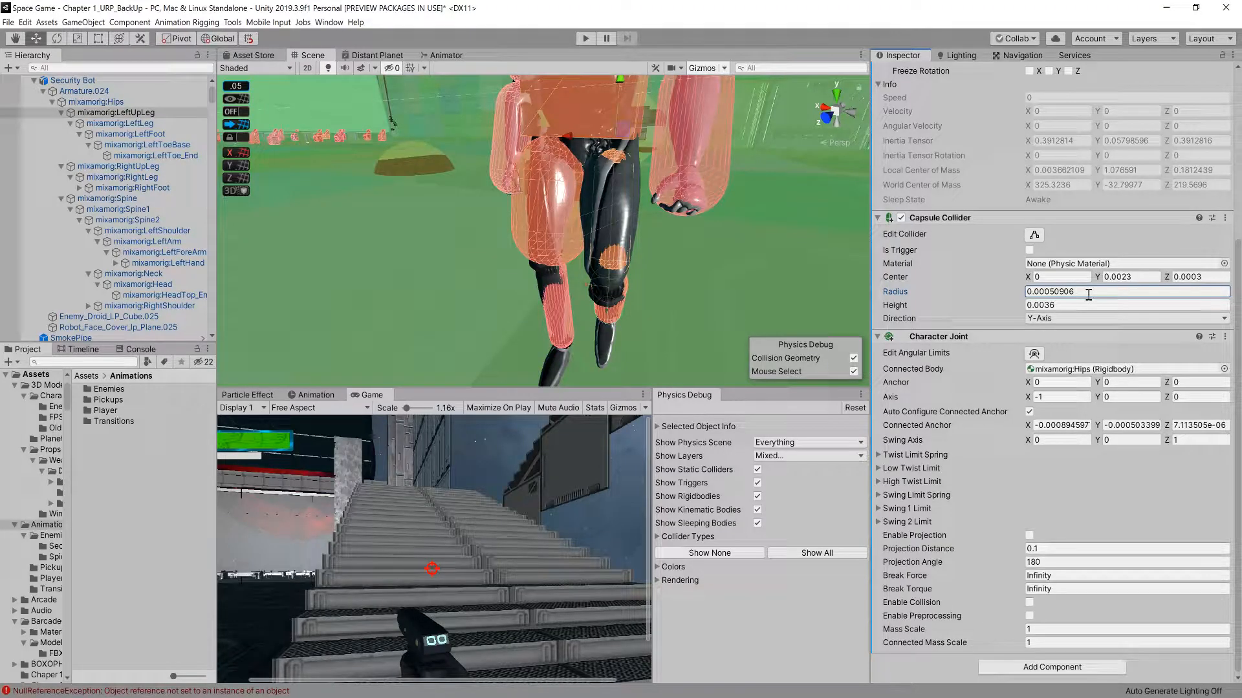
- Set the mixamorig:LeftUpLeg capsule collider radius to 0.0005
{"action": "left_click", "coordinate": [1053, 291]}
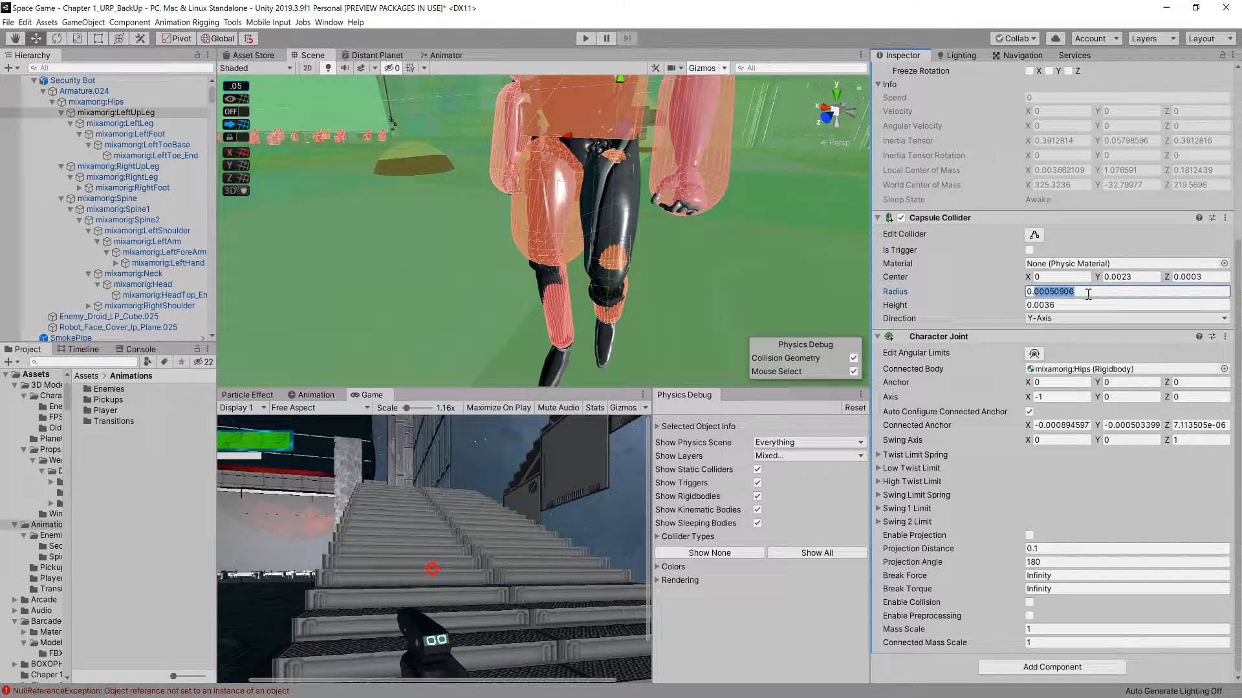
{"action": "type", "text": "0.0005"}
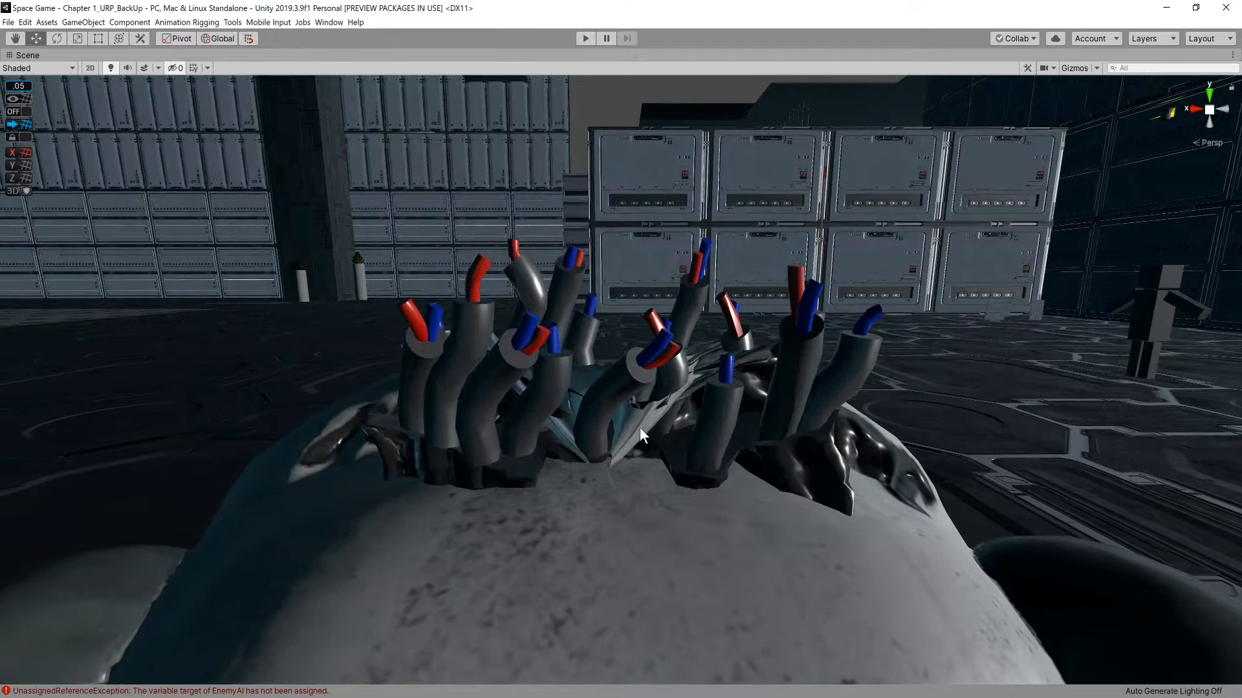
- Select Enemy Droid Head Damaged and activate it in the Inspector
{"action": "left_click", "coordinate": [618, 439]}
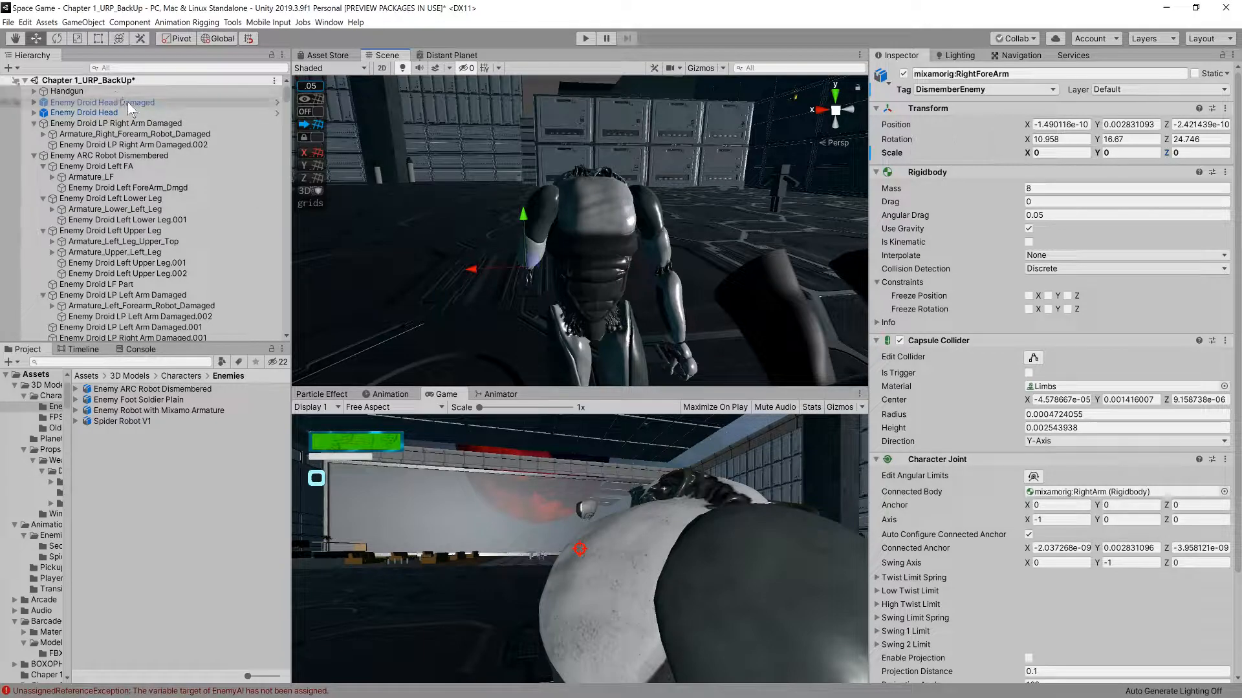
{"action": "left_click", "coordinate": [101, 102]}
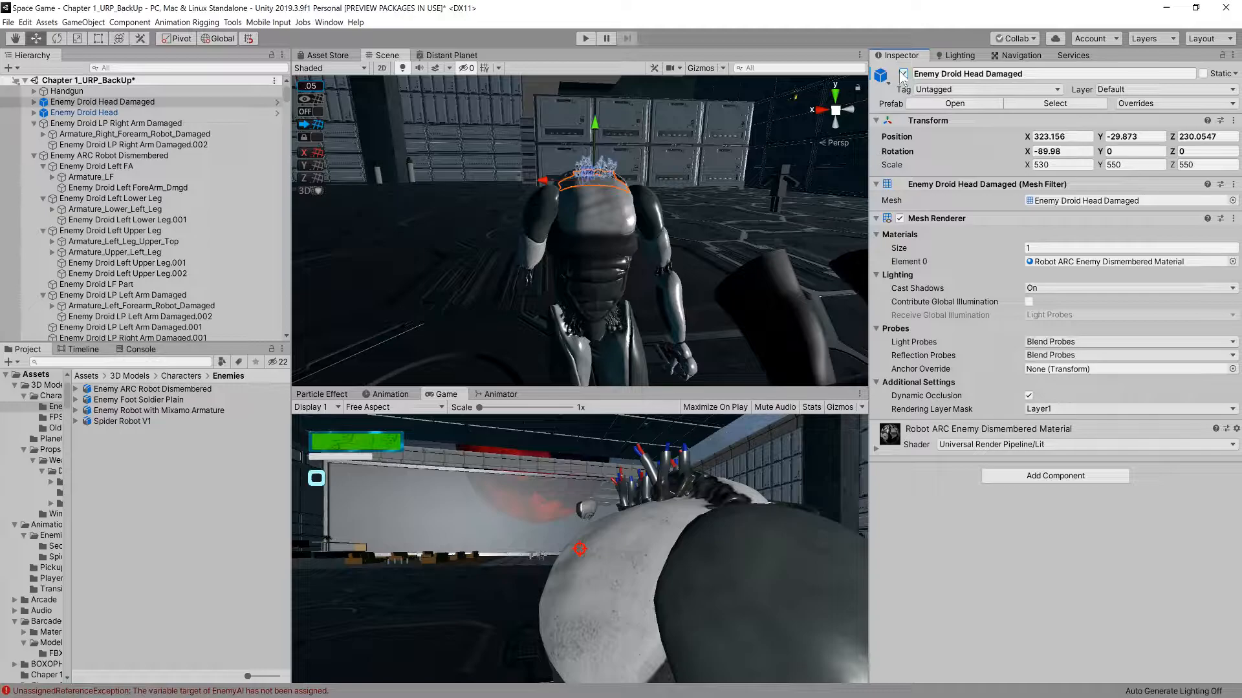
{"action": "scroll", "scroll_direction": "down", "scroll_amount": 3}
{"action": "type", "text": "D"}
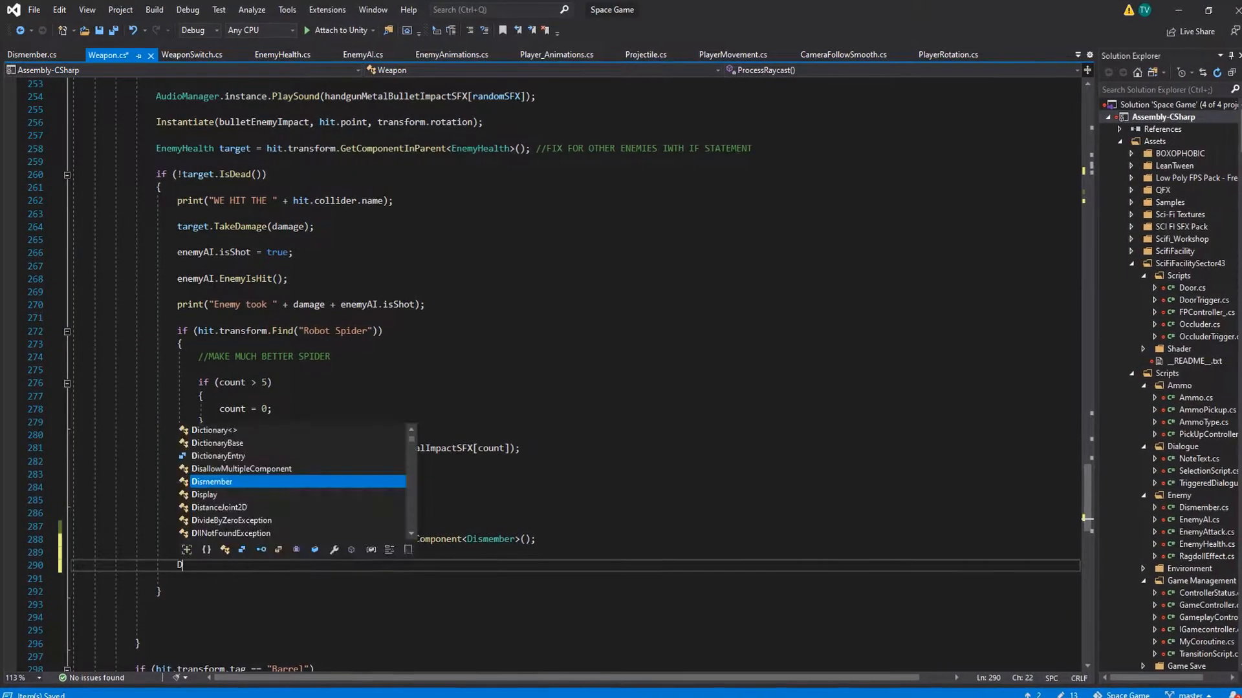
- Write dismemberScript.Dismemberment(hit) in Weapon.cs and start editing the Dismember.cs damage fields
{"action": "type", "text": "is"}
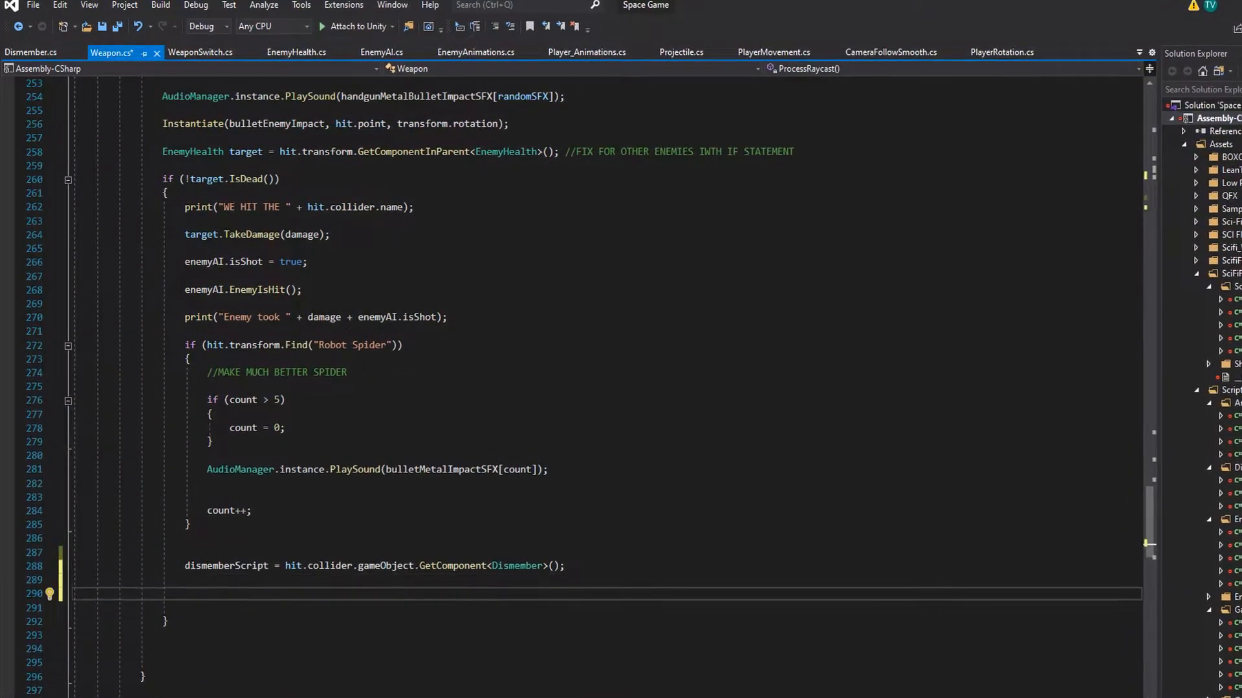
{"action": "type", "text": "d"}
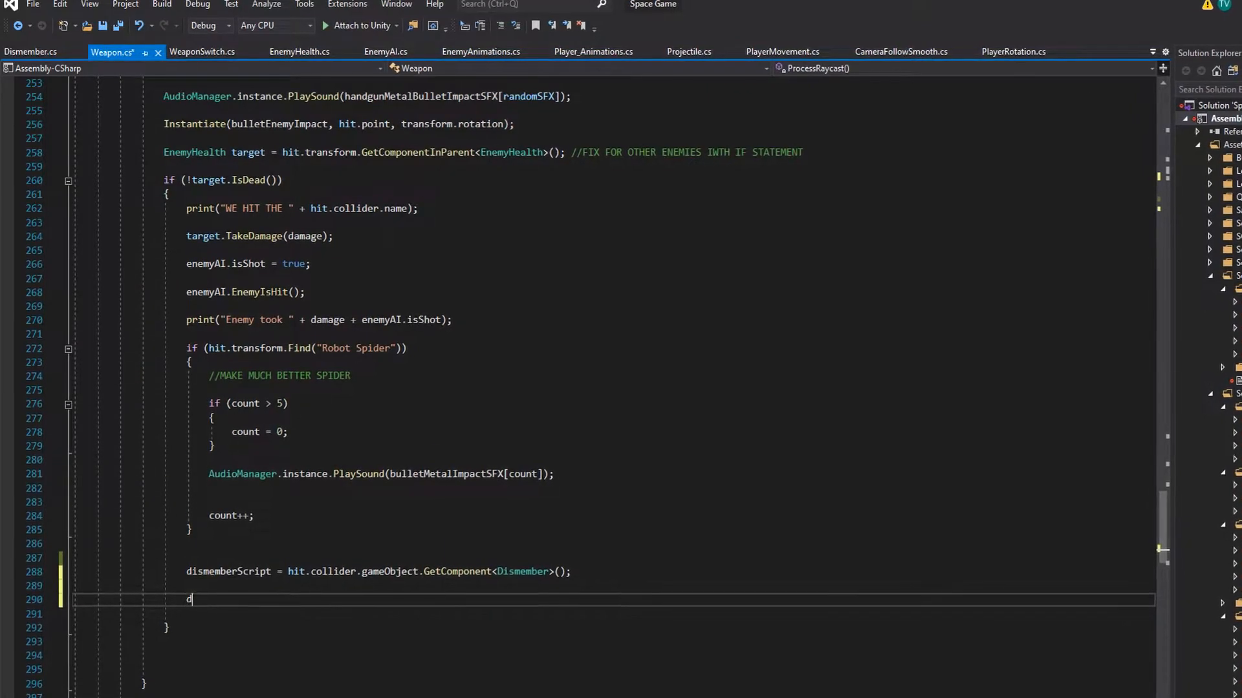
{"action": "type", "text": "ismemberScript"}
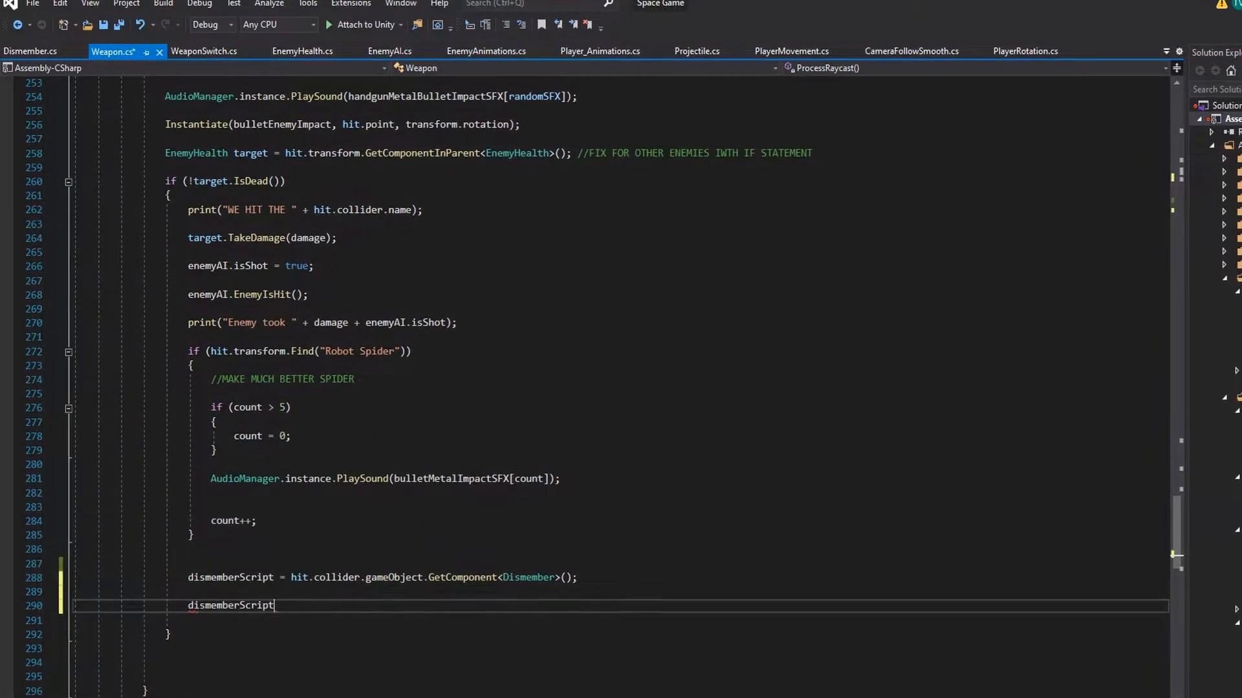
{"action": "type", "text": ".Dismemberment"}
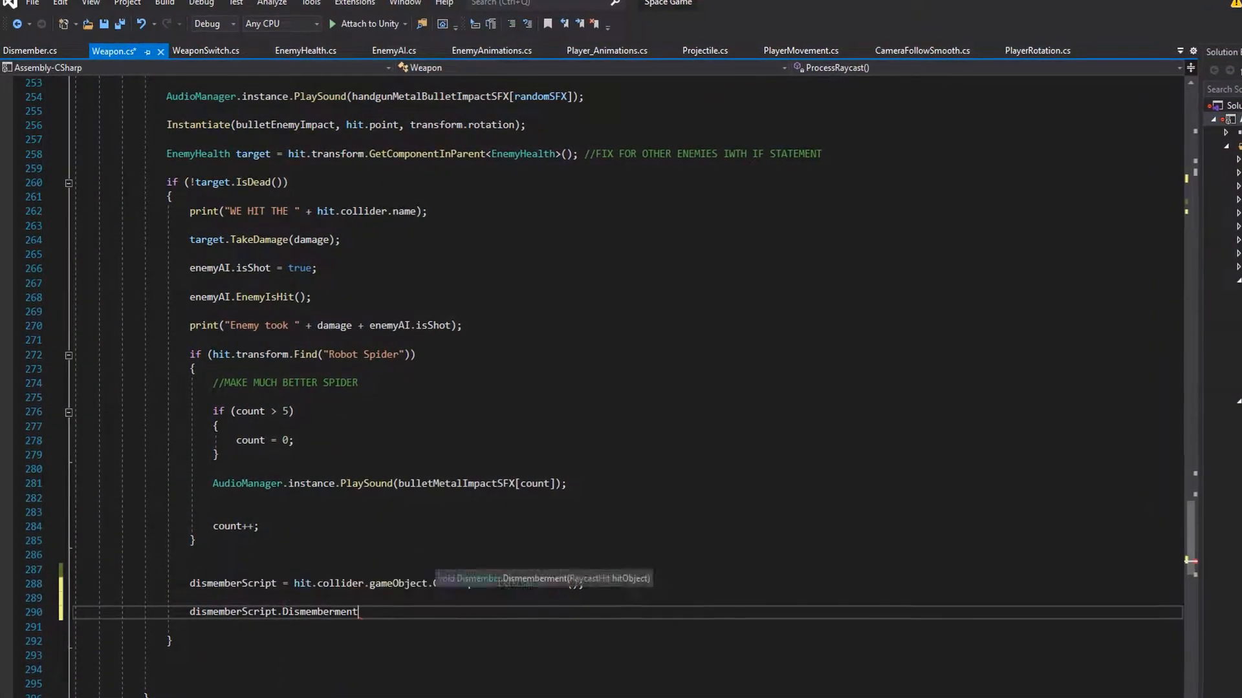
{"action": "type", "text": "(h"}
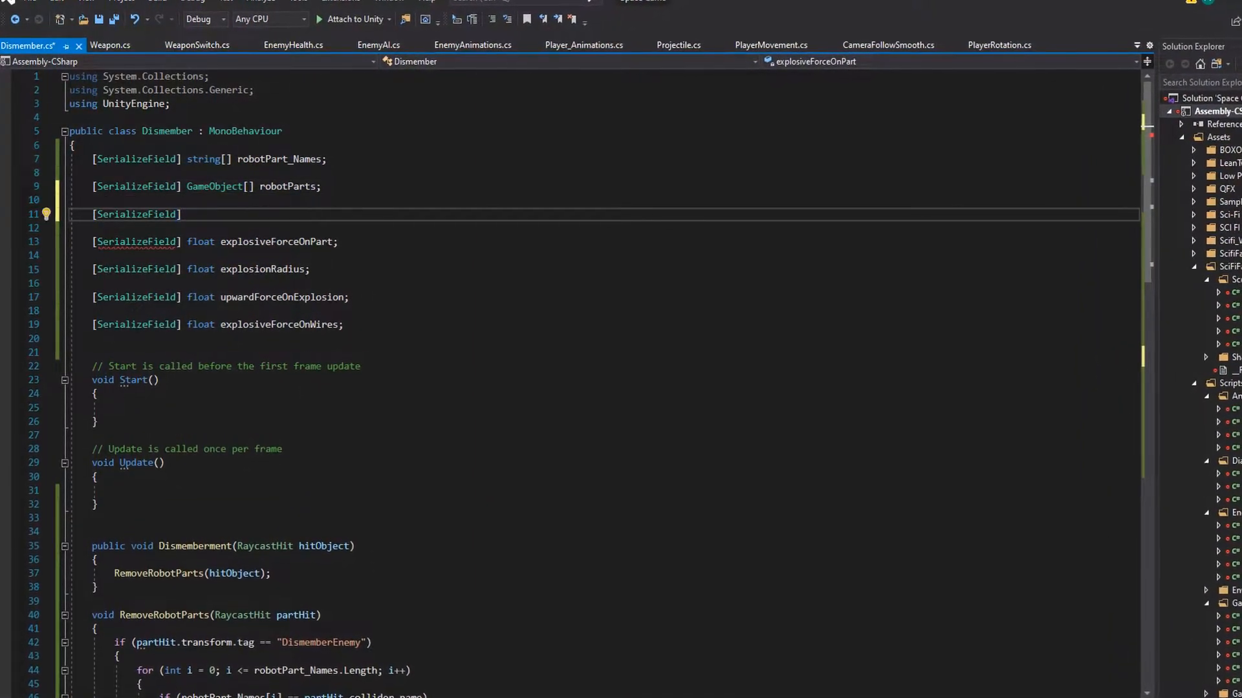
{"action": "type", "text": "damag"}
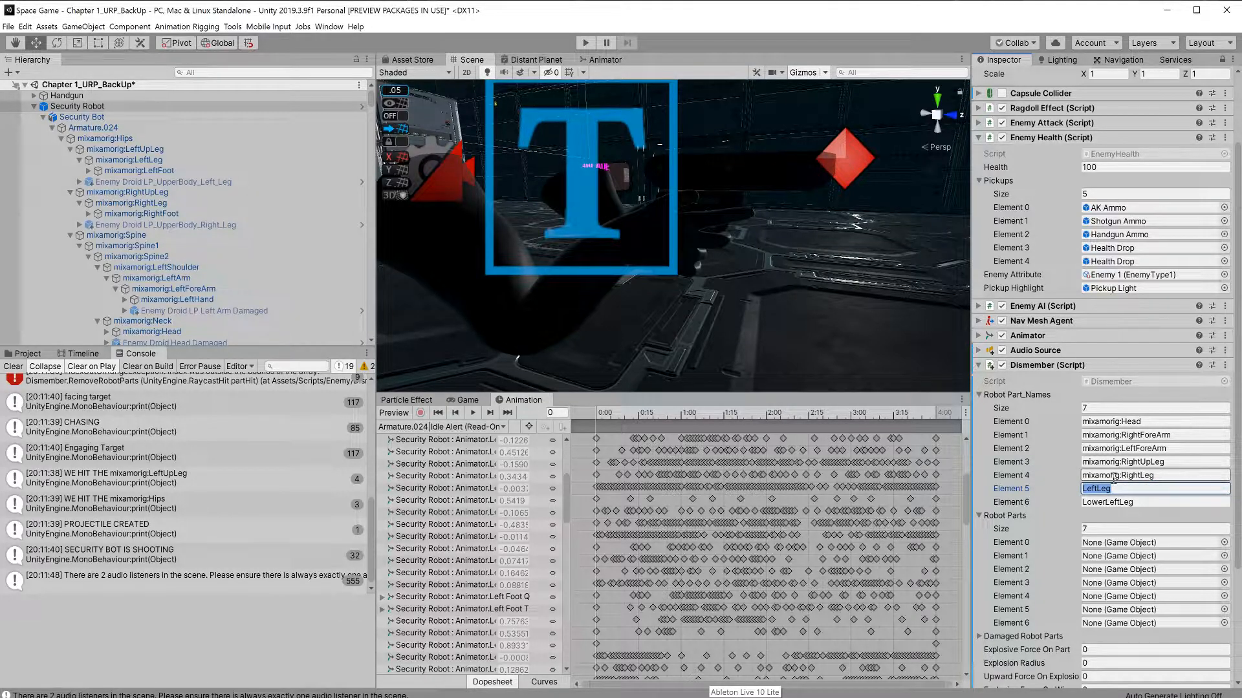
- Enter a mixamorig: bone name in the Robot Part_Names list
{"action": "type", "text": "mixamorig:"}
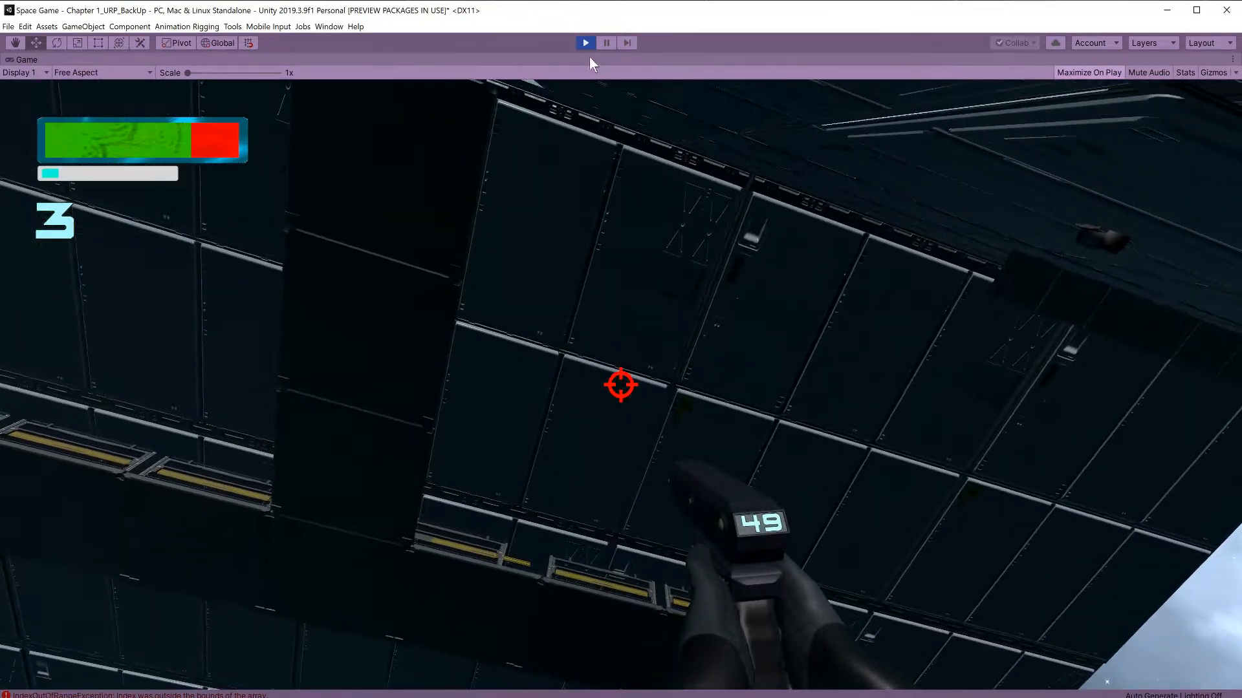
- Restart the playtest and shoot the approaching security robots to test dismemberment
{"action": "left_click", "coordinate": [607, 41]}
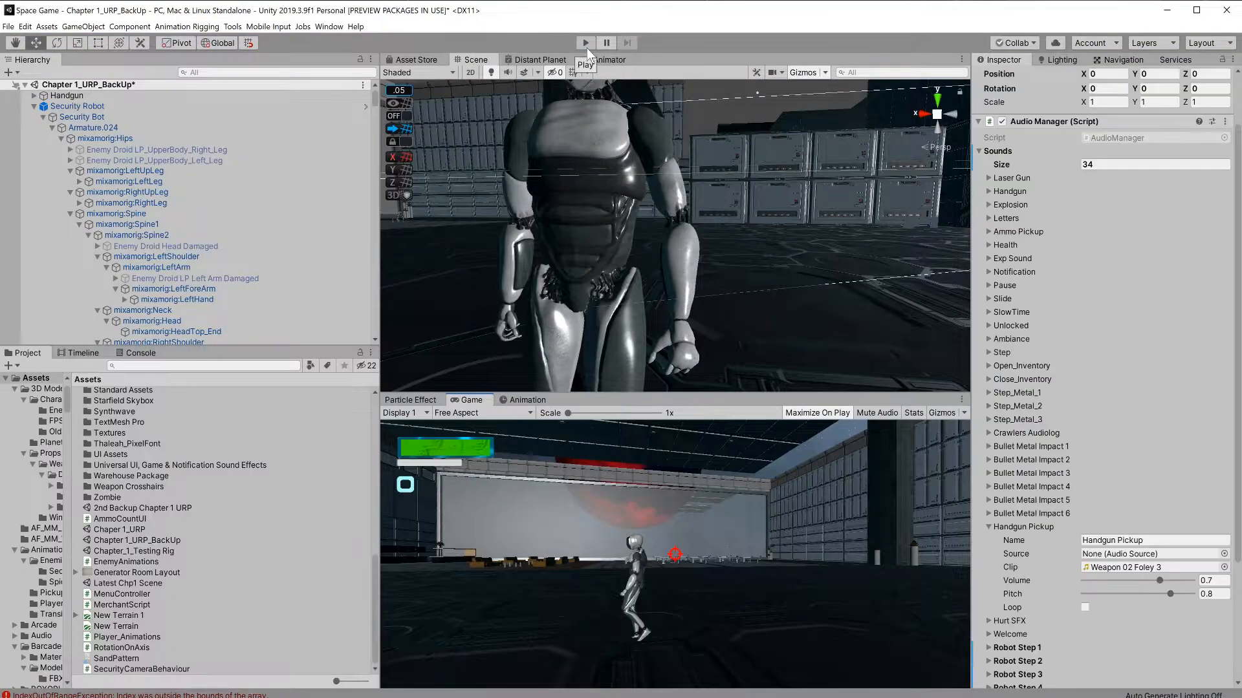
{"action": "left_click", "coordinate": [585, 43]}
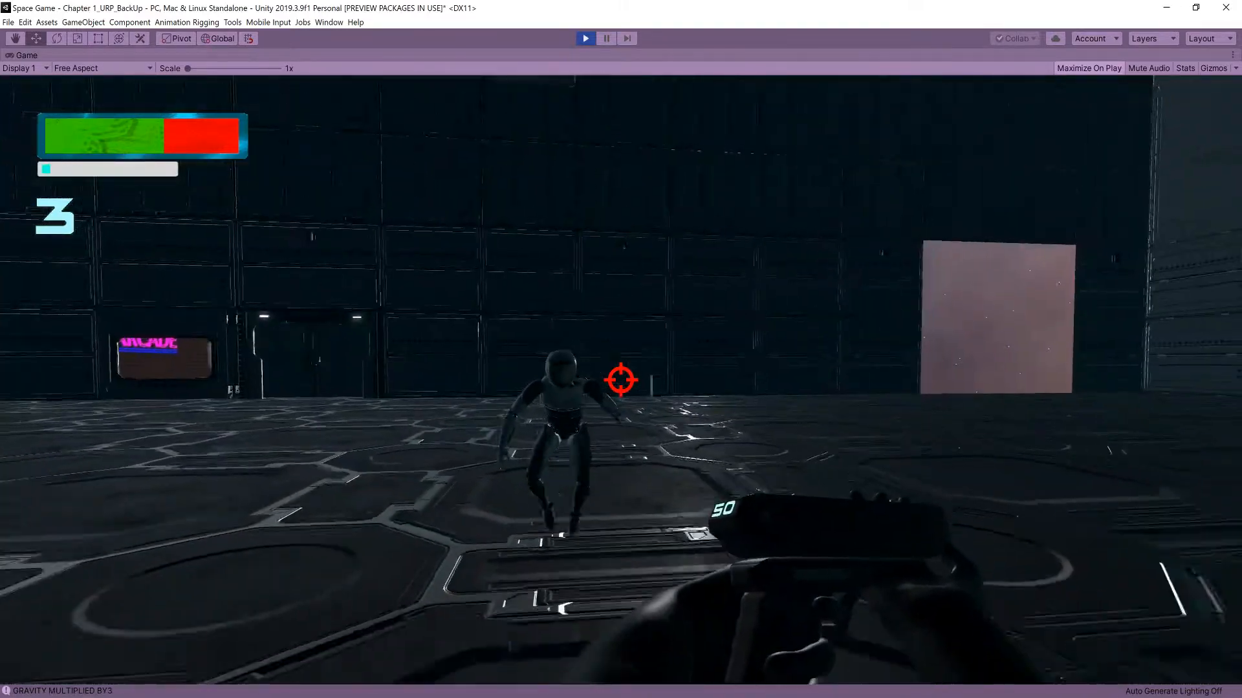
{"action": "left_click", "coordinate": [621, 381]}
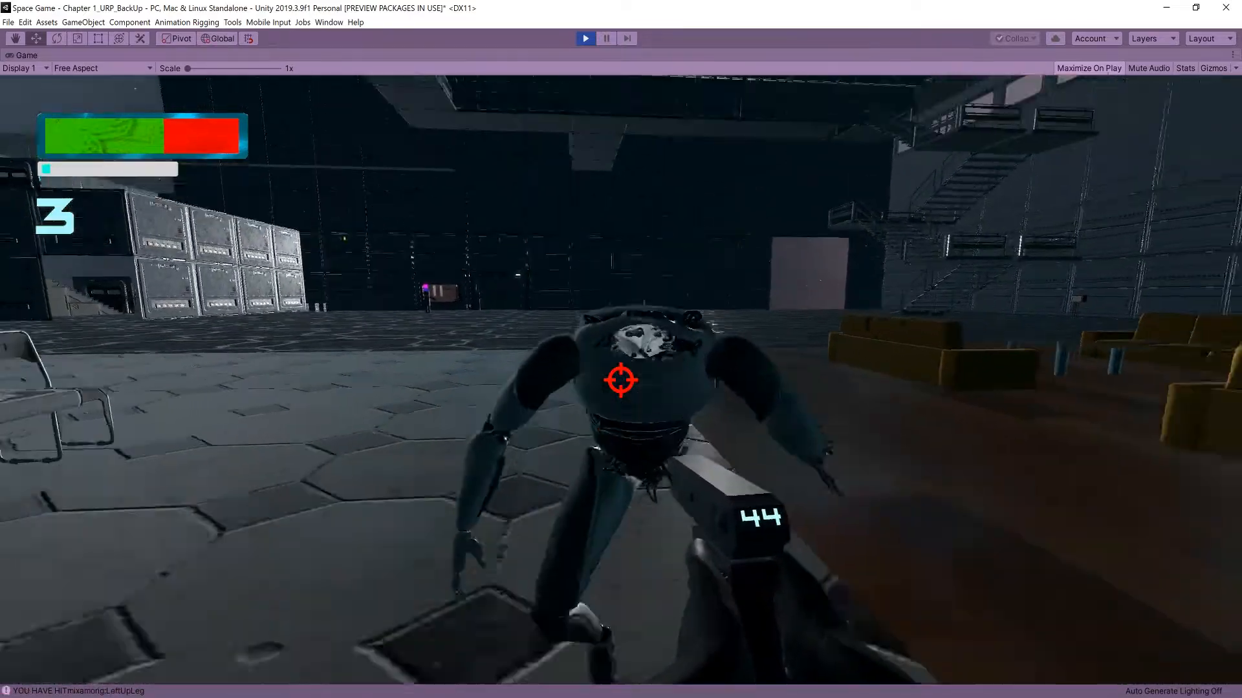
{"action": "left_click", "coordinate": [621, 379]}
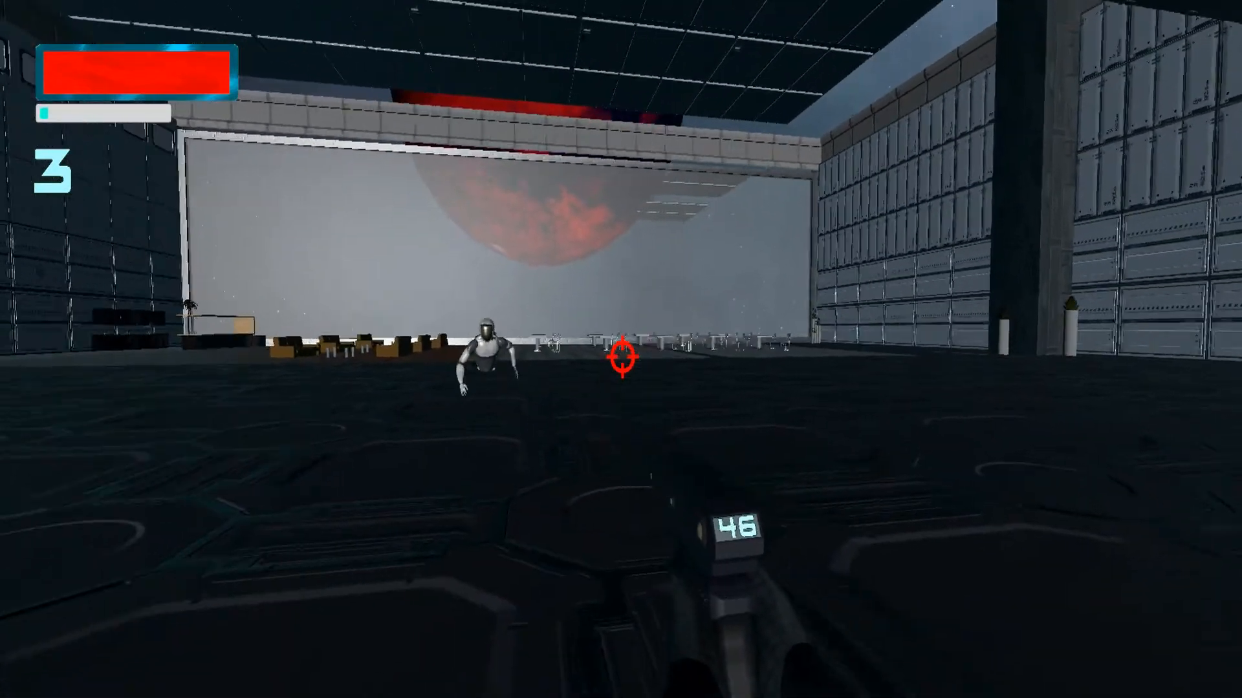
{"action": "left_click", "coordinate": [621, 357]}
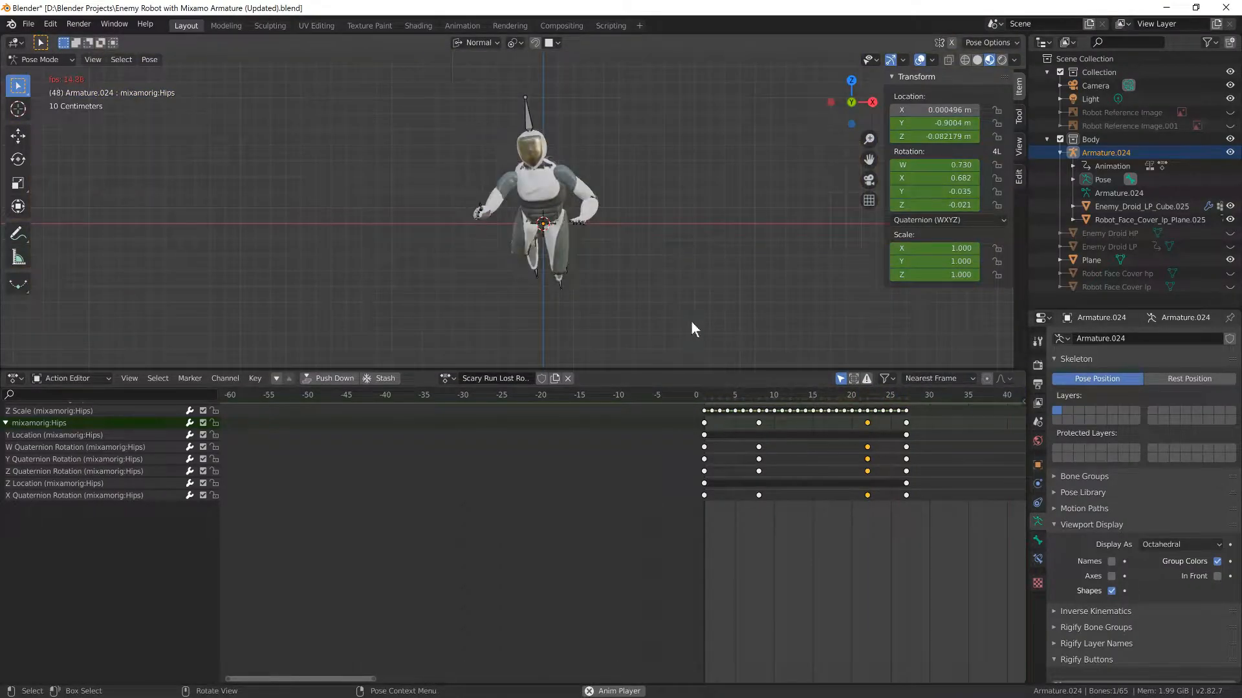
- Play the crawl action so the robot armature drags itself along the ground
{"action": "left_click", "coordinate": [828, 395]}
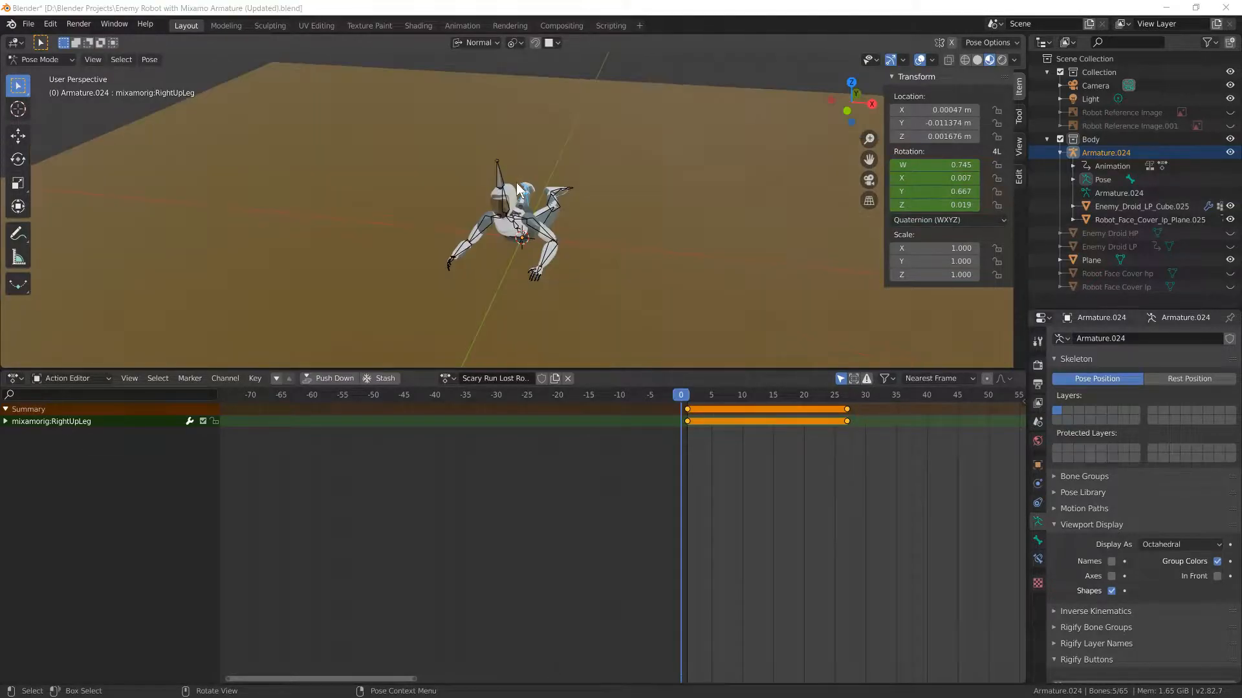
{"action": "key", "text": "space"}
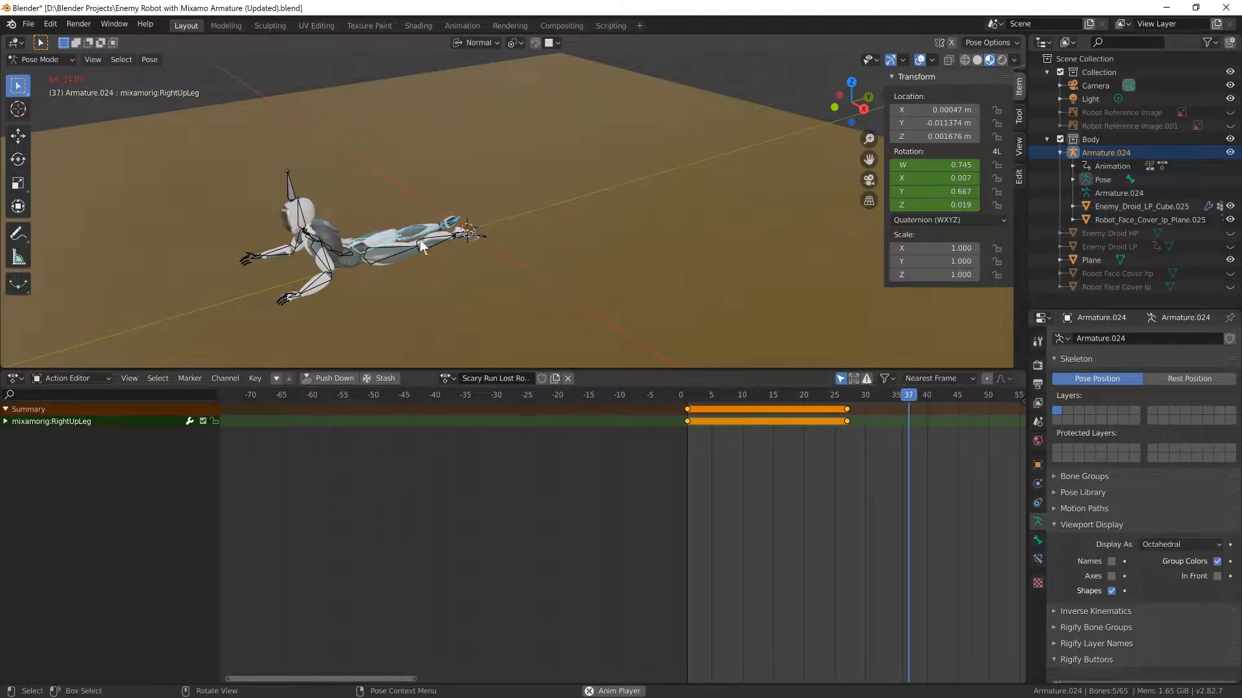
{"action": "left_click", "coordinate": [773, 394]}
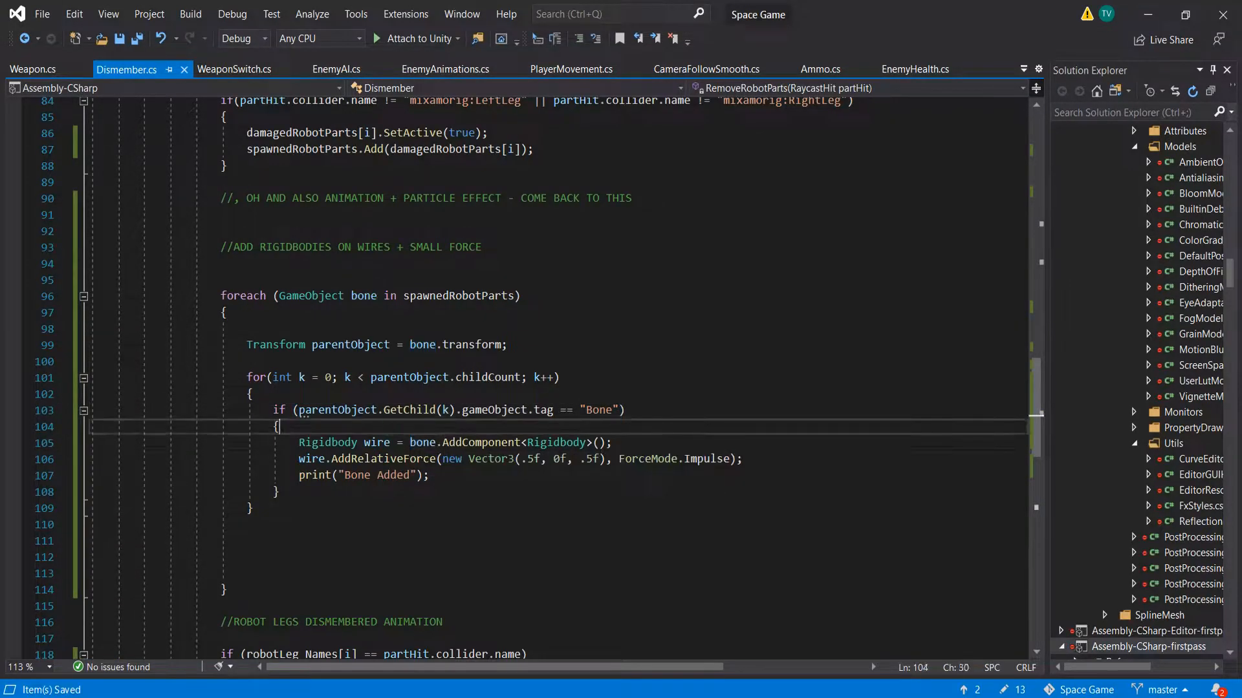
- Add the loop in Dismember.cs giving Bone-tagged children a Rigidbody and AddRelativeForce impulse
{"action": "key", "text": "enter"}
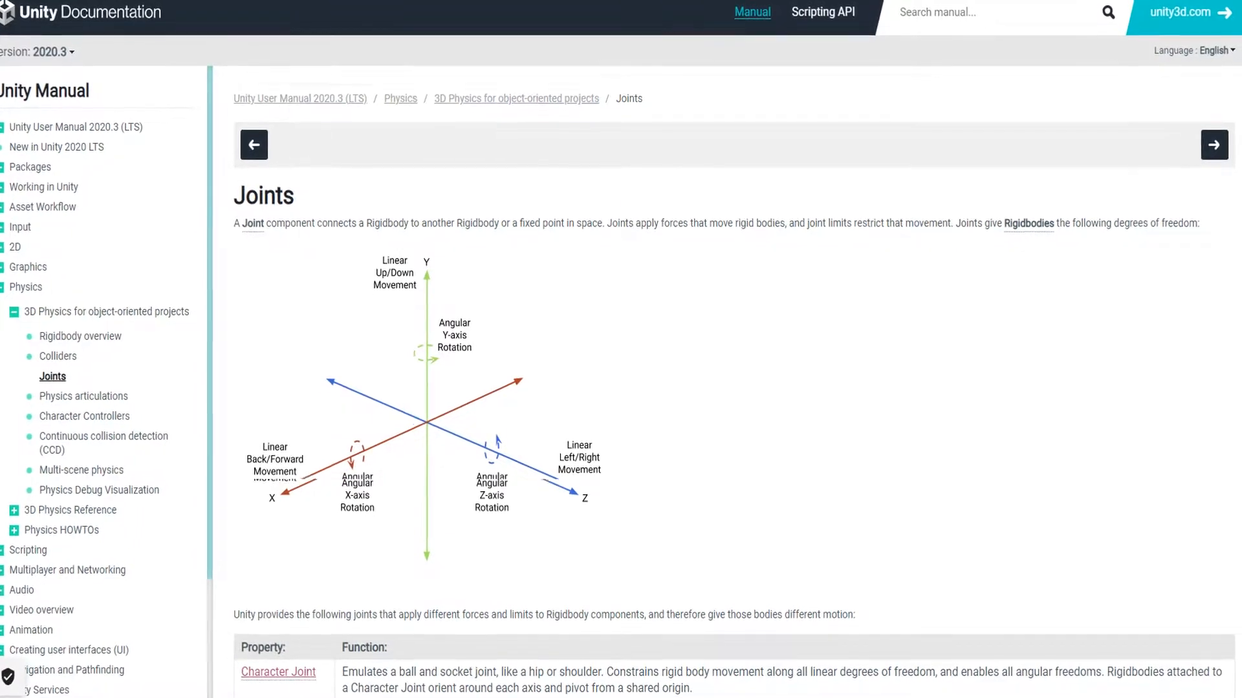
- Scroll the Joints manual page and follow the Spring Joint link
{"action": "scroll", "scroll_direction": "down", "scroll_amount": 3}
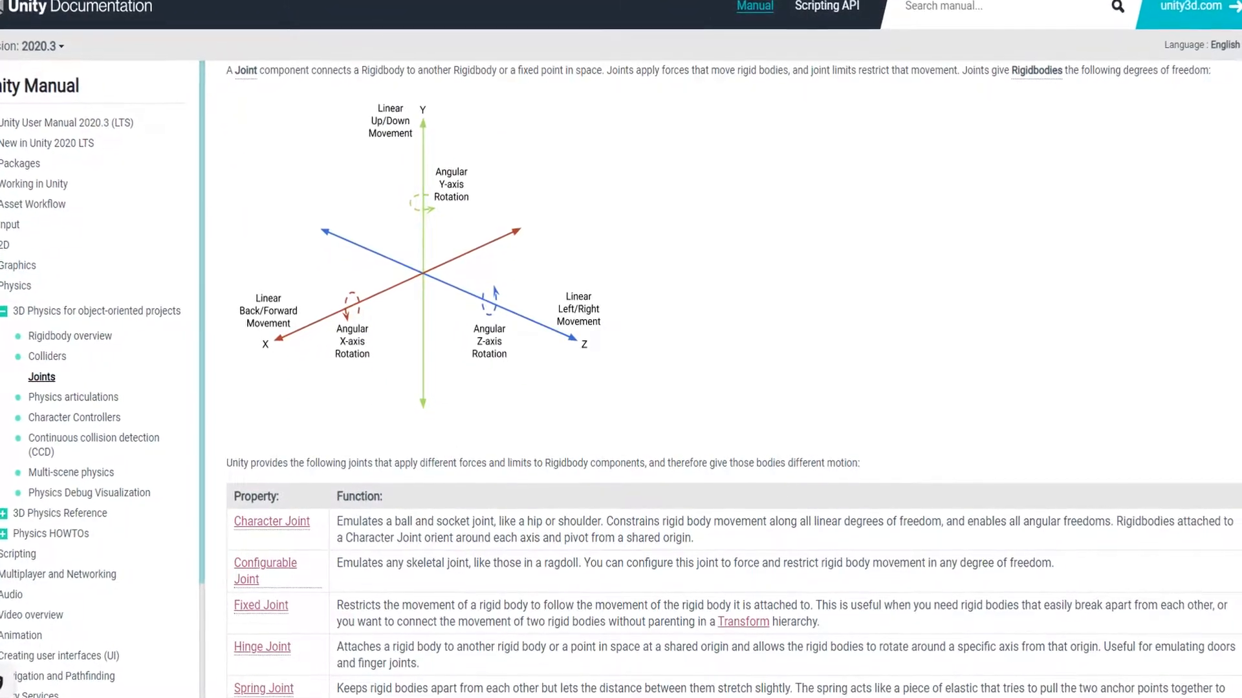
{"action": "scroll", "scroll_direction": "down", "scroll_amount": 3}
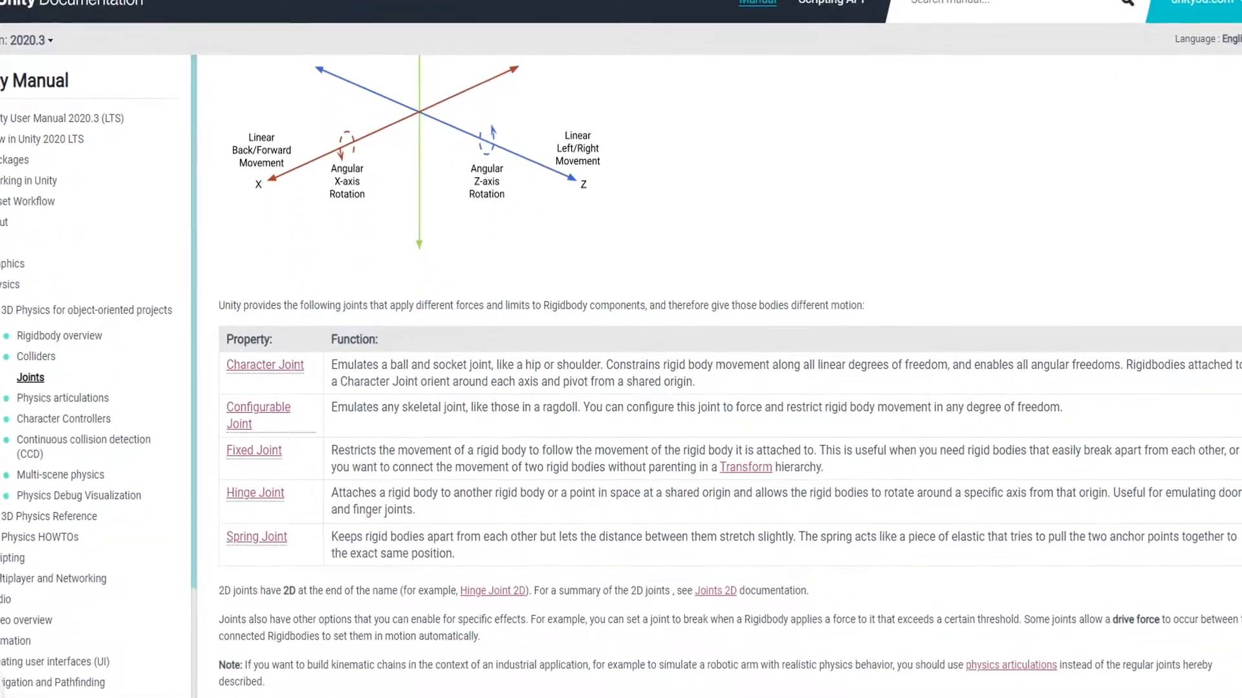
{"action": "scroll", "scroll_direction": "down", "scroll_amount": 3}
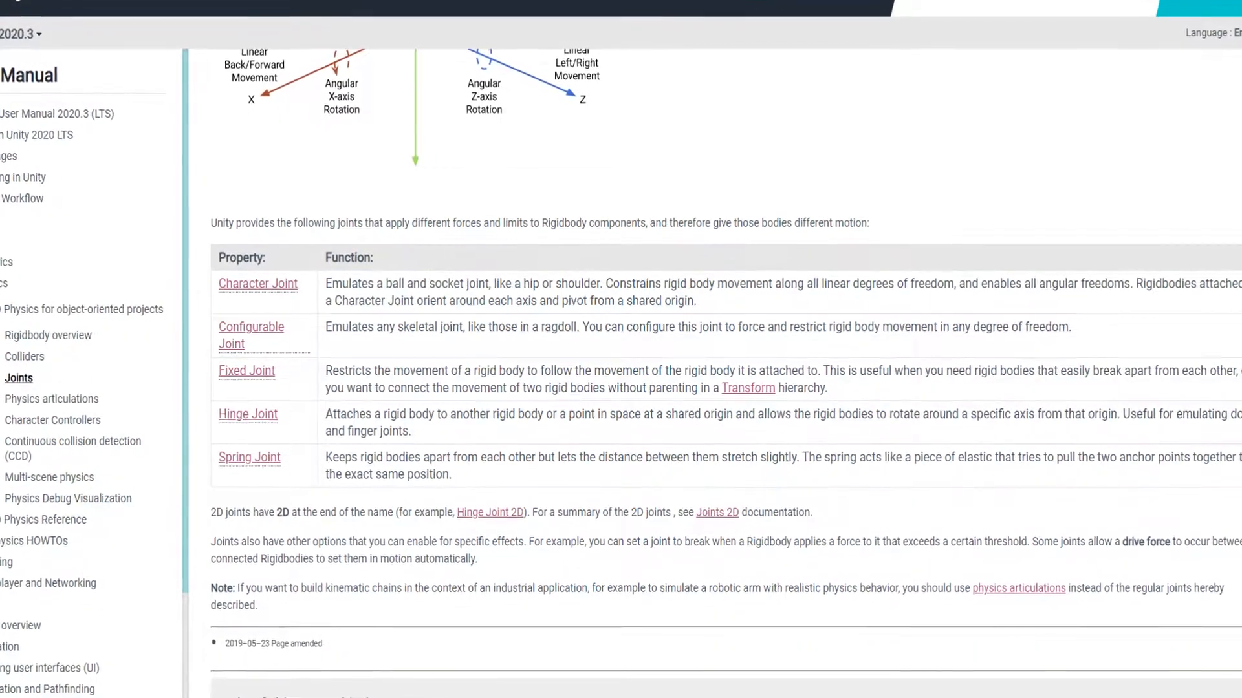
{"action": "left_click", "coordinate": [248, 456]}
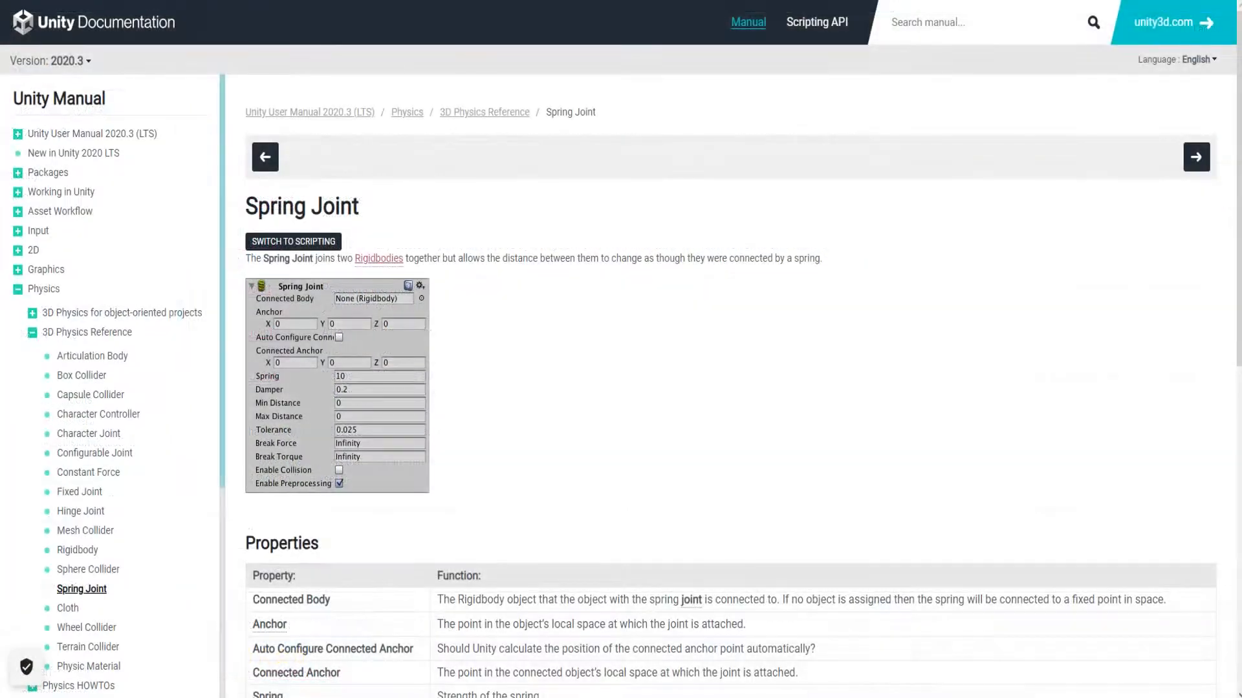
- Read through the Spring Joint Properties table
{"action": "scroll", "scroll_direction": "down", "scroll_amount": 3}
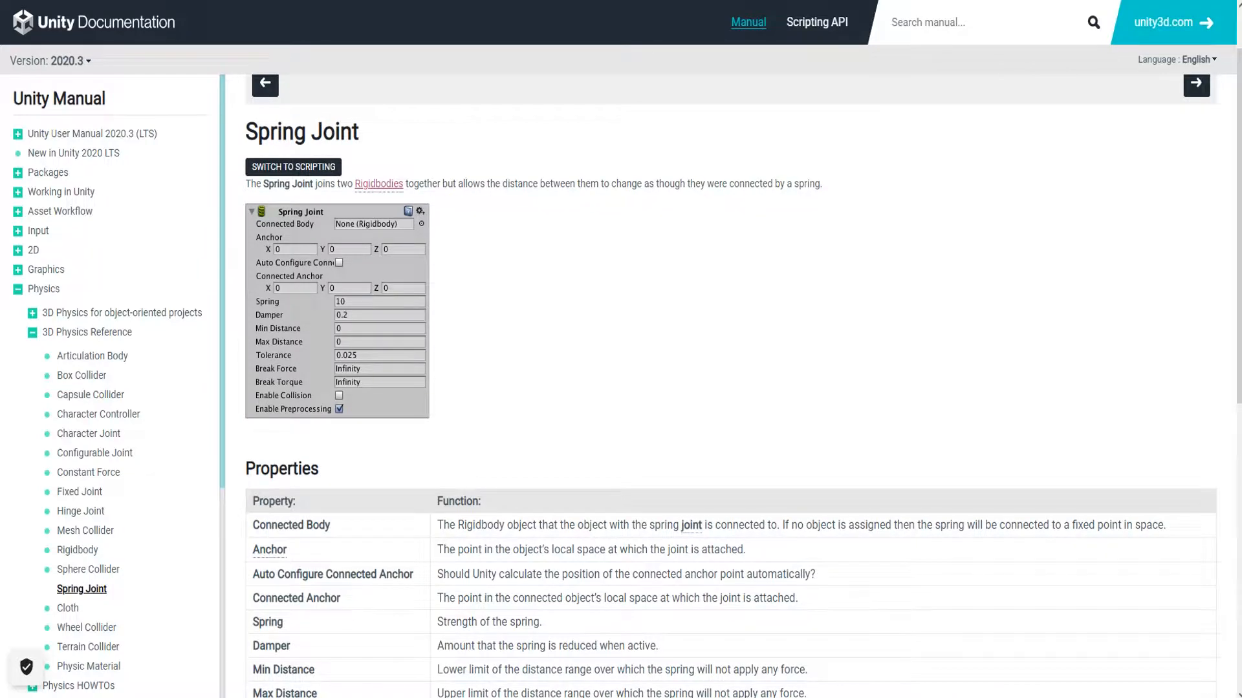
{"action": "scroll", "scroll_direction": "down", "scroll_amount": 3}
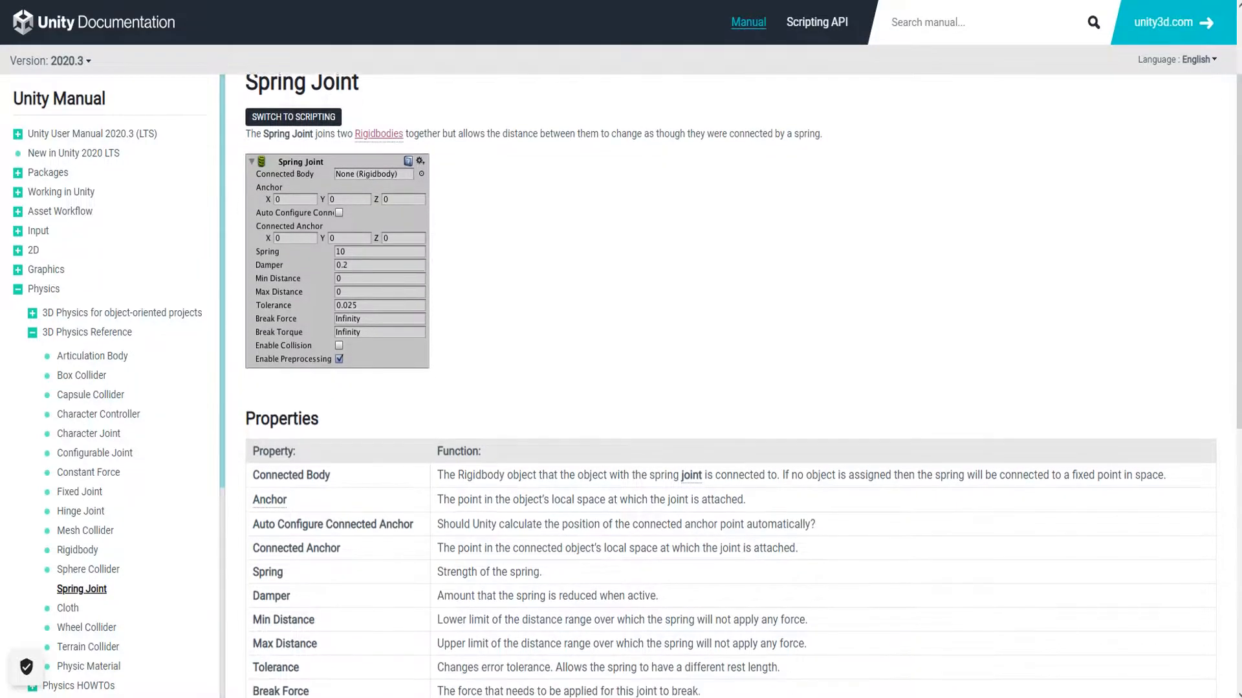
{"action": "scroll", "scroll_direction": "down", "scroll_amount": 3}
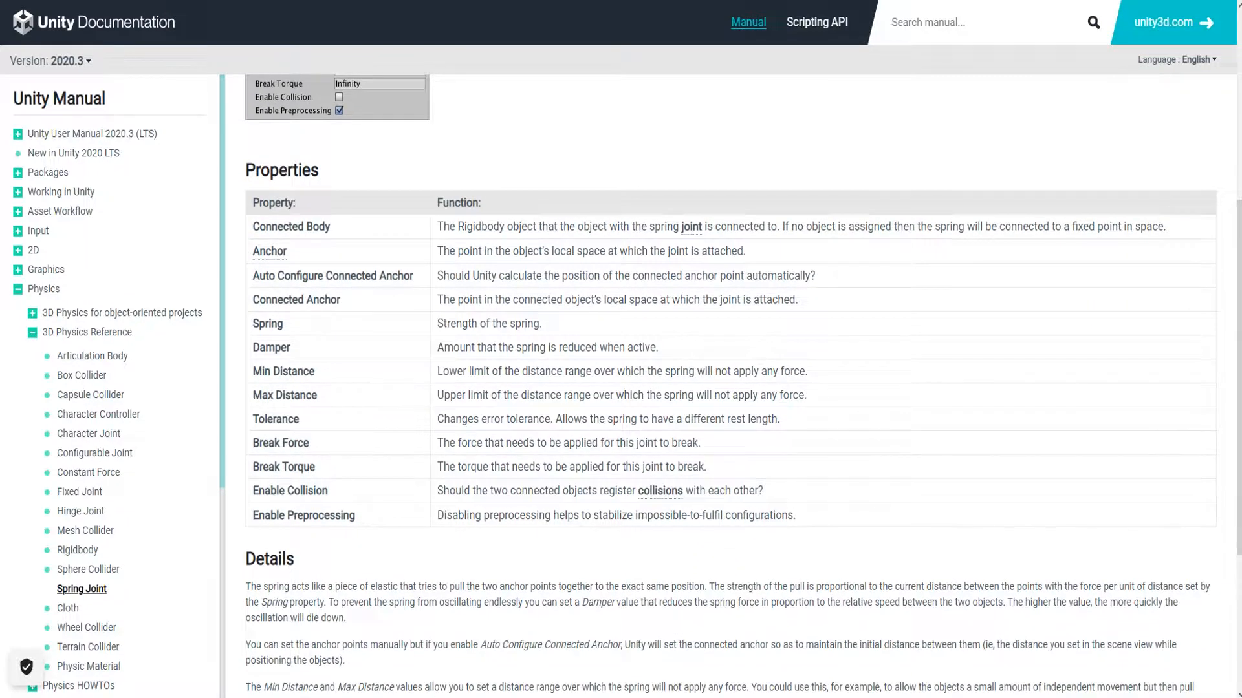
{"action": "scroll", "scroll_direction": "down", "scroll_amount": 3}
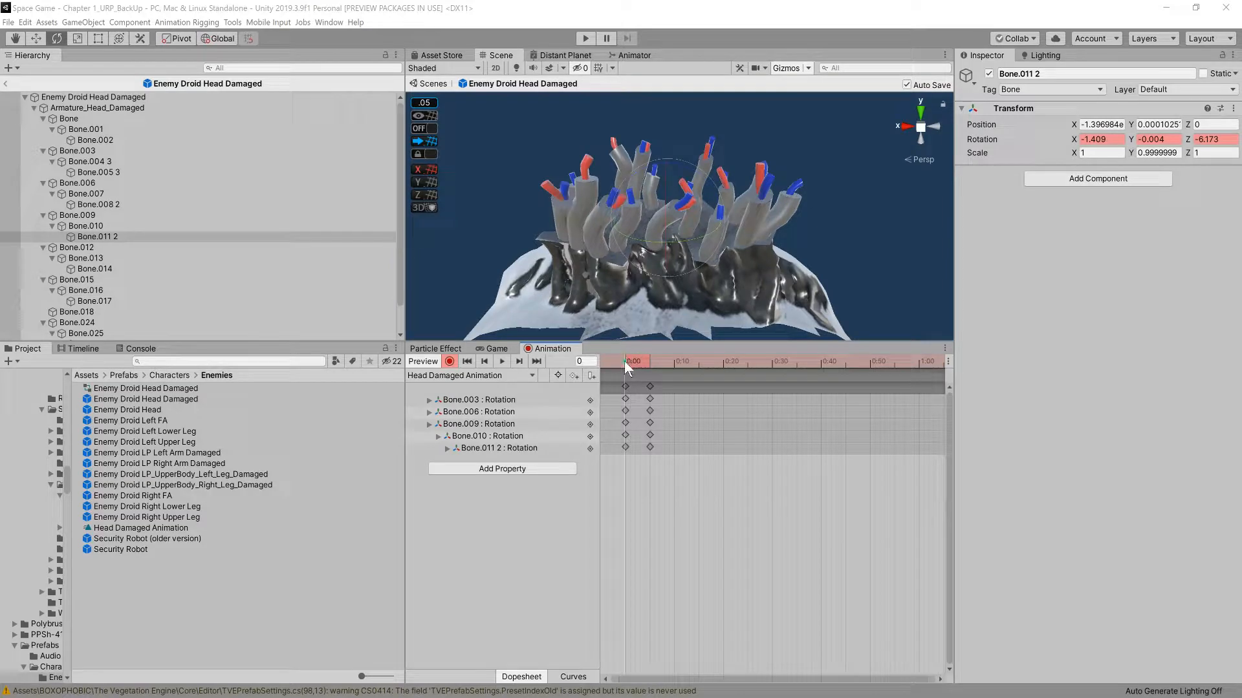
- Rotate the head's wire bones to key their rotations in the Head Damaged Animation
{"action": "left_click", "coordinate": [643, 361]}
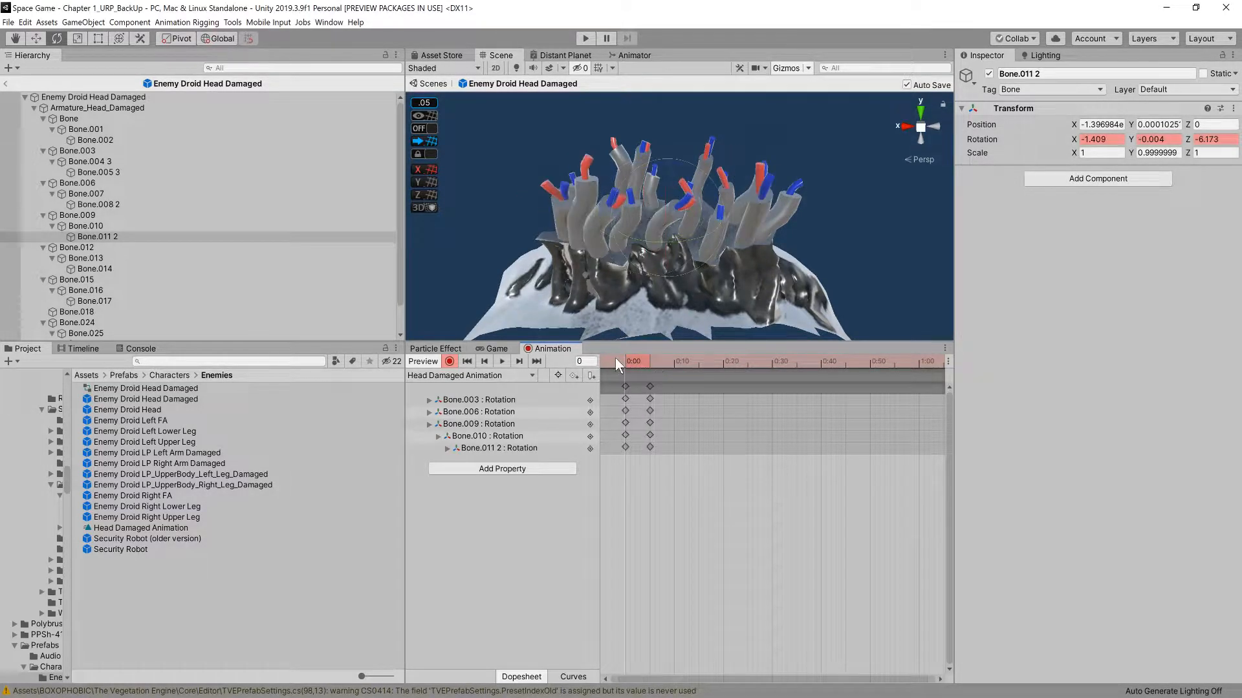
{"action": "left_click_drag", "start_coordinate": [632, 361], "coordinate": [650, 360]}
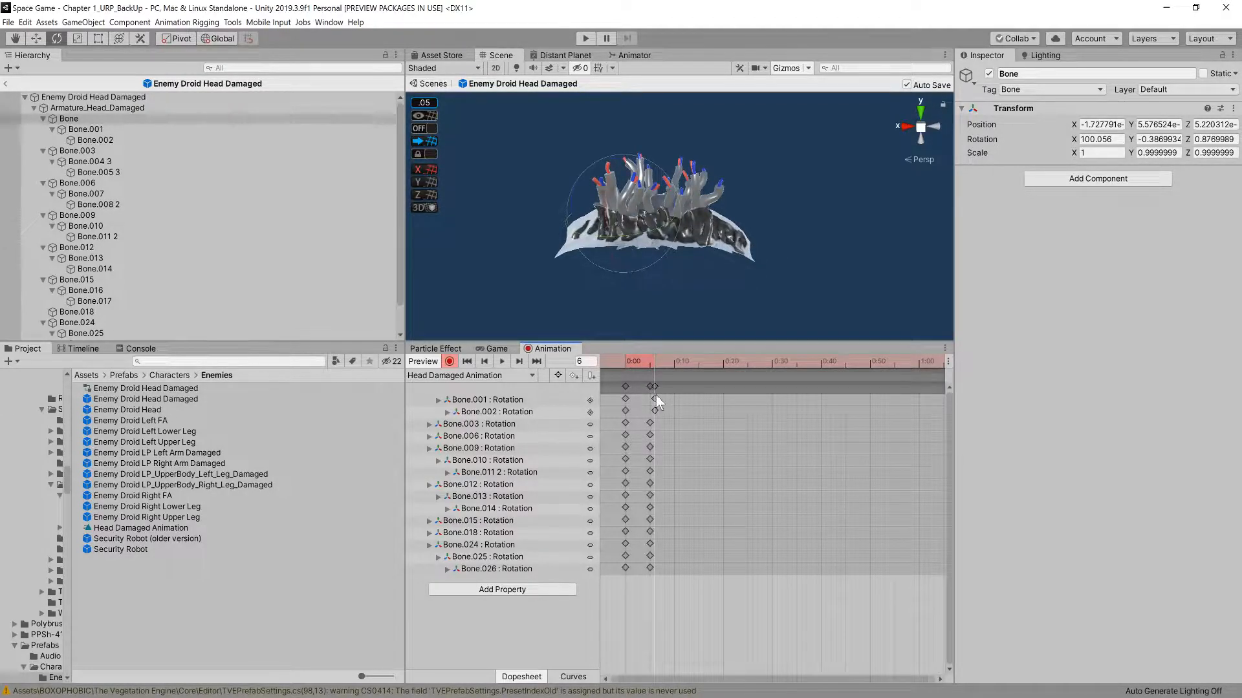
{"action": "left_click", "coordinate": [585, 37]}
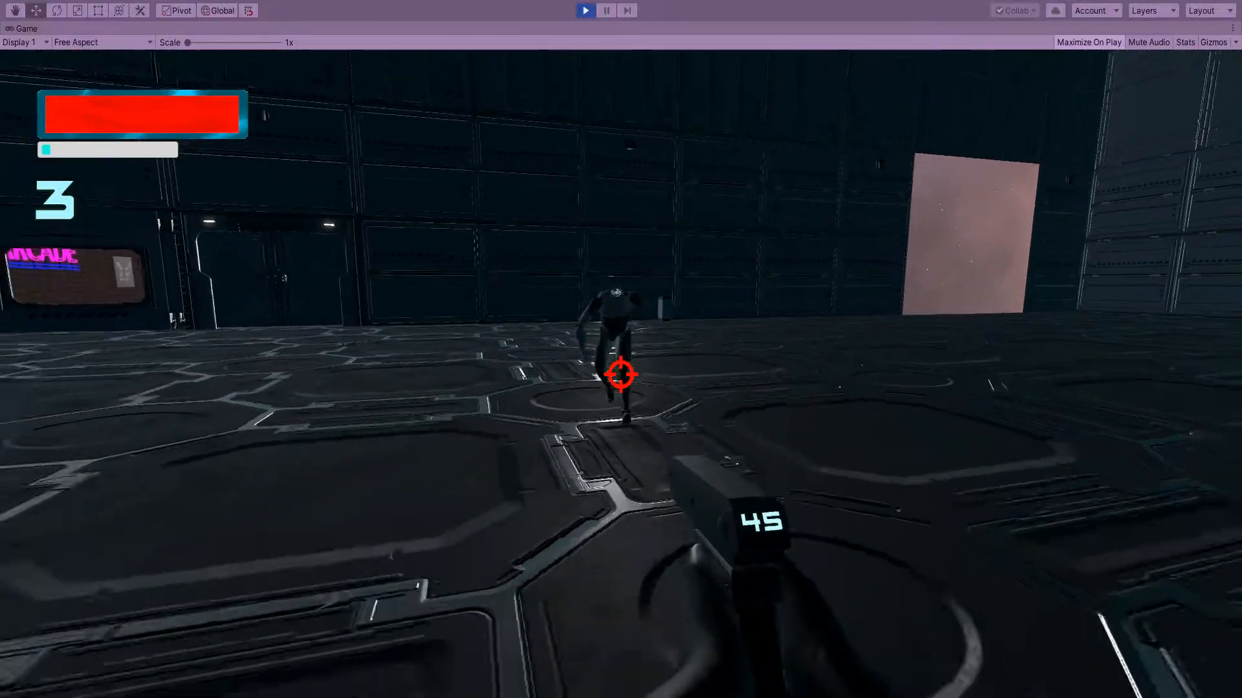
- Shoot the robot's legs off and keep firing as it crawls toward the player
{"action": "left_click", "coordinate": [621, 375]}
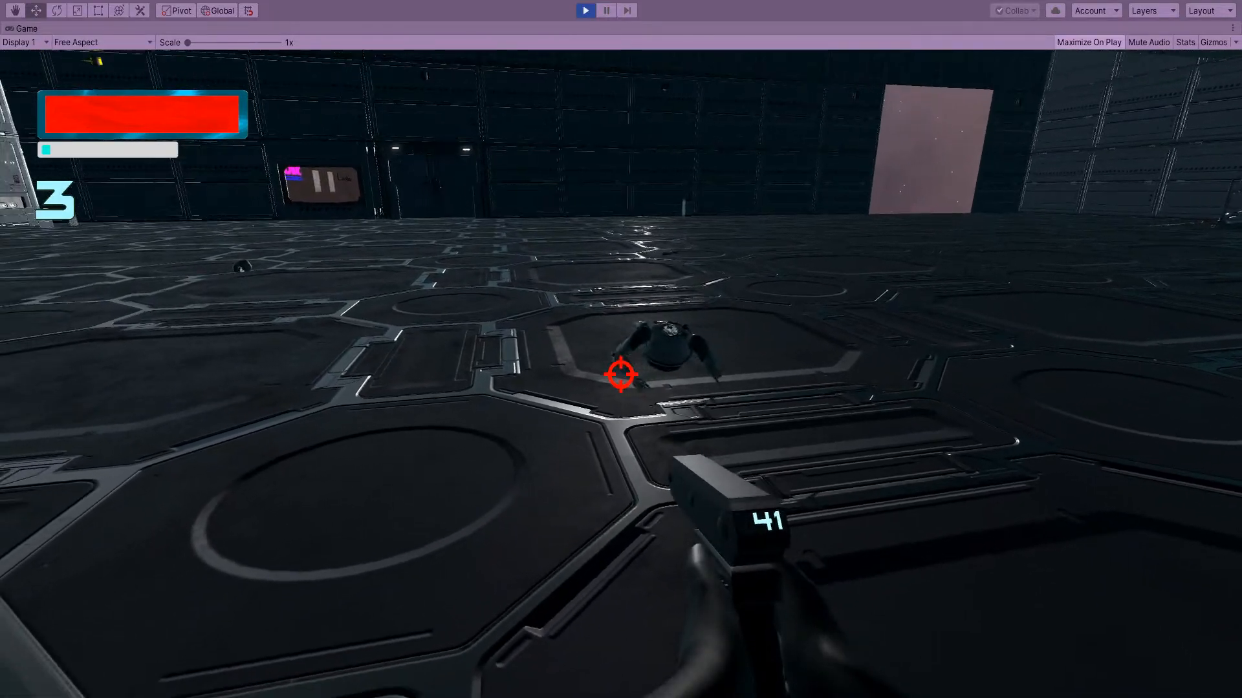
{"action": "left_click", "coordinate": [620, 375]}
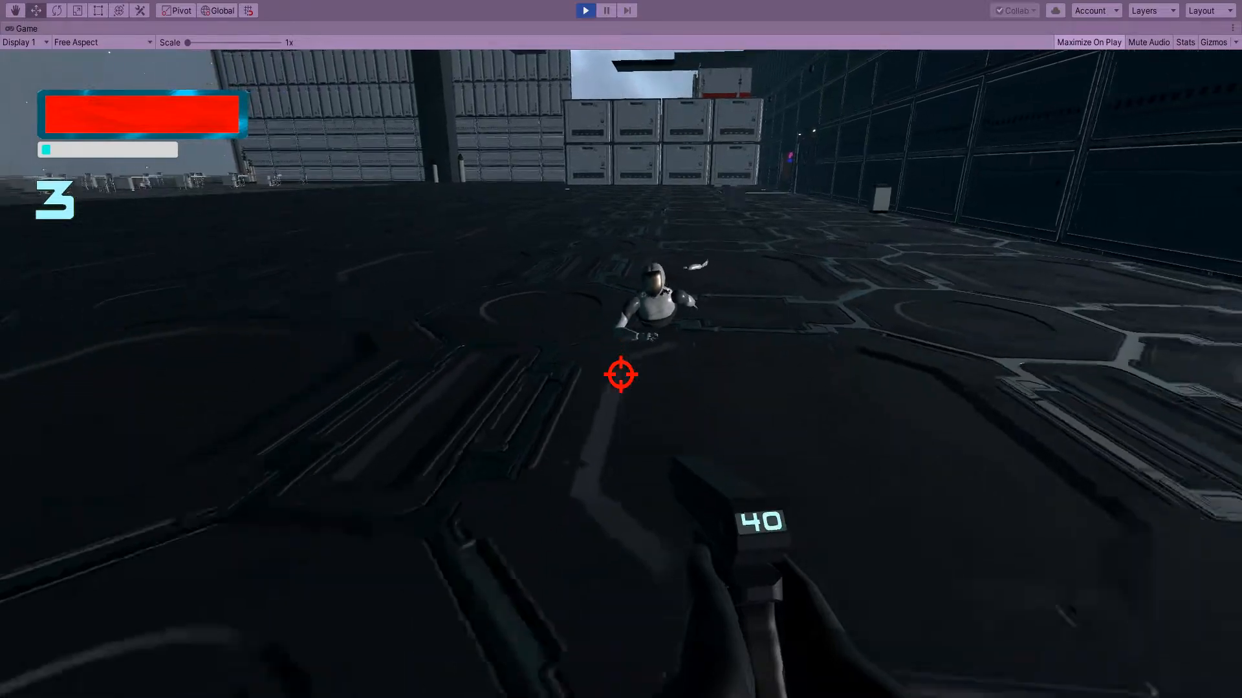
{"action": "left_click", "coordinate": [621, 375]}
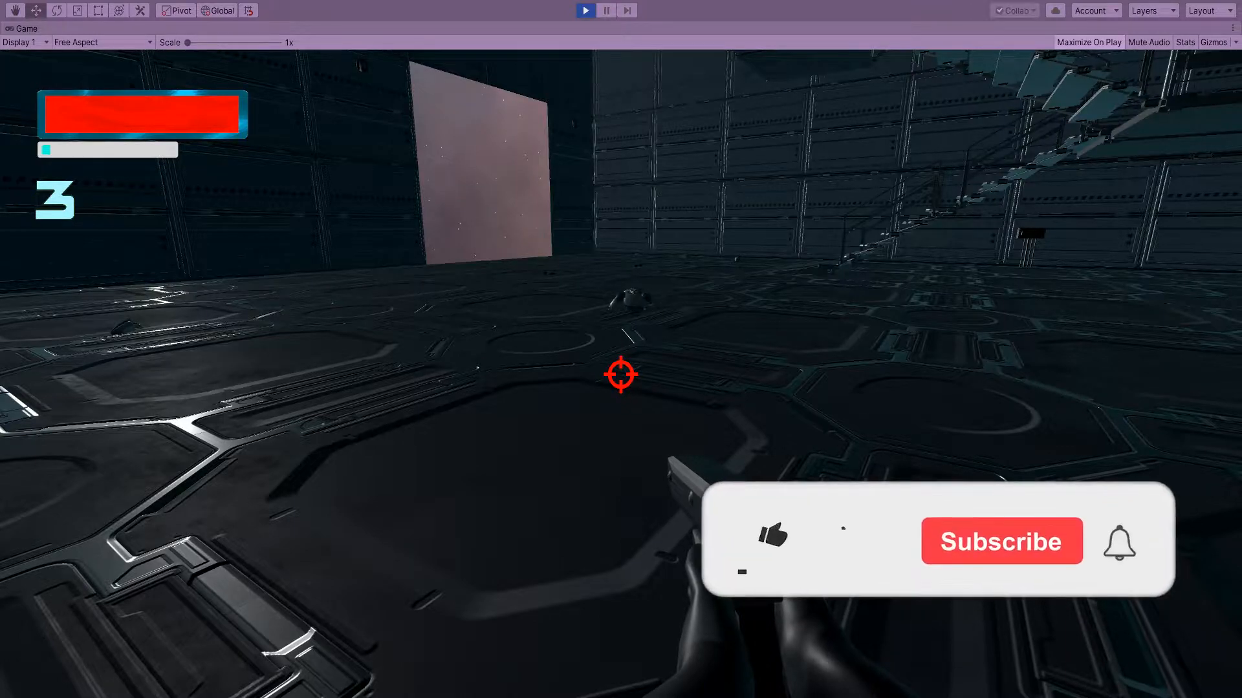
{"action": "left_click", "coordinate": [771, 535]}
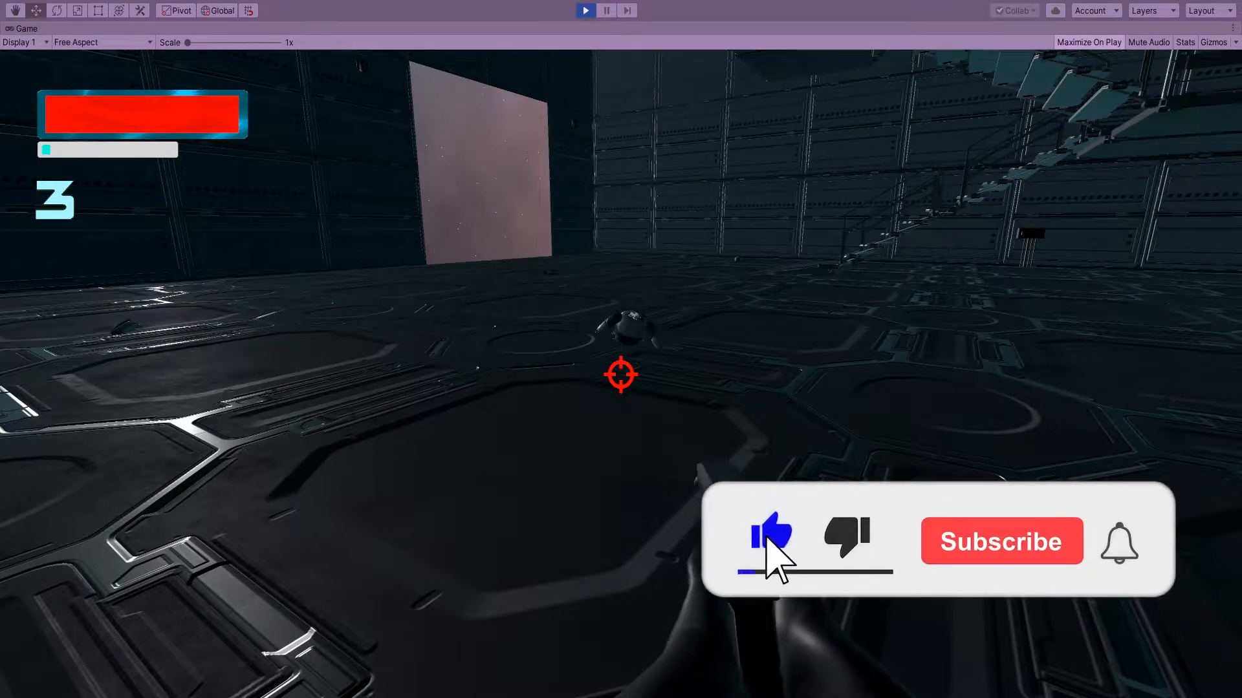
{"action": "left_click", "coordinate": [1000, 541]}
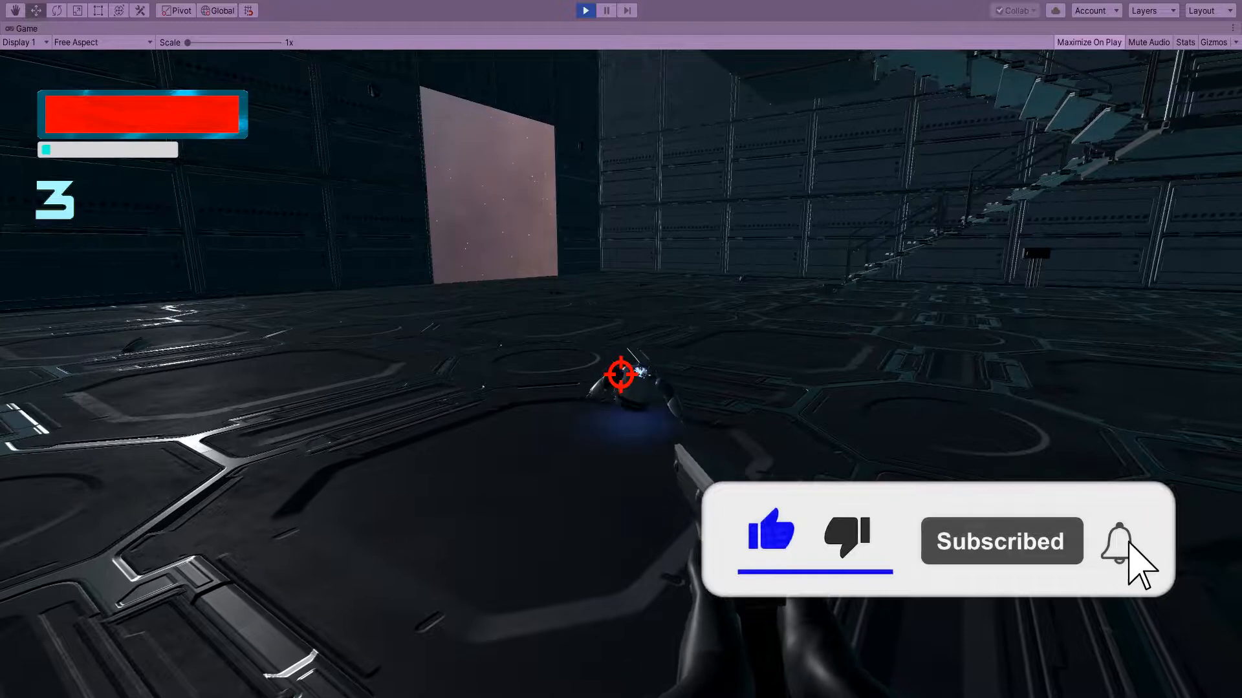